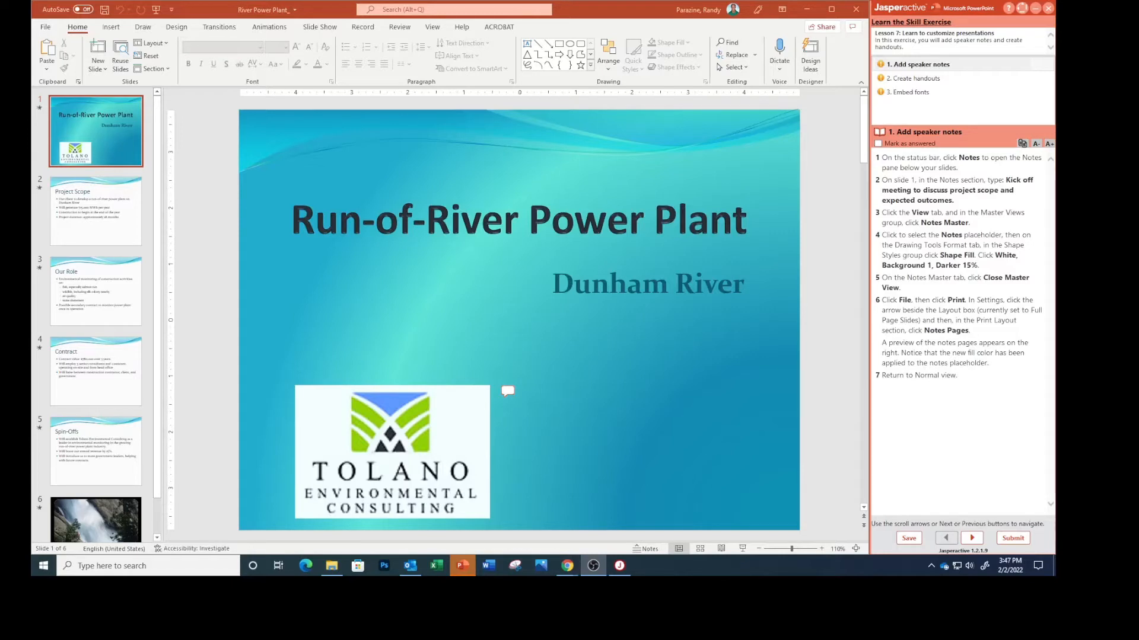
mouse_move(945, 464)
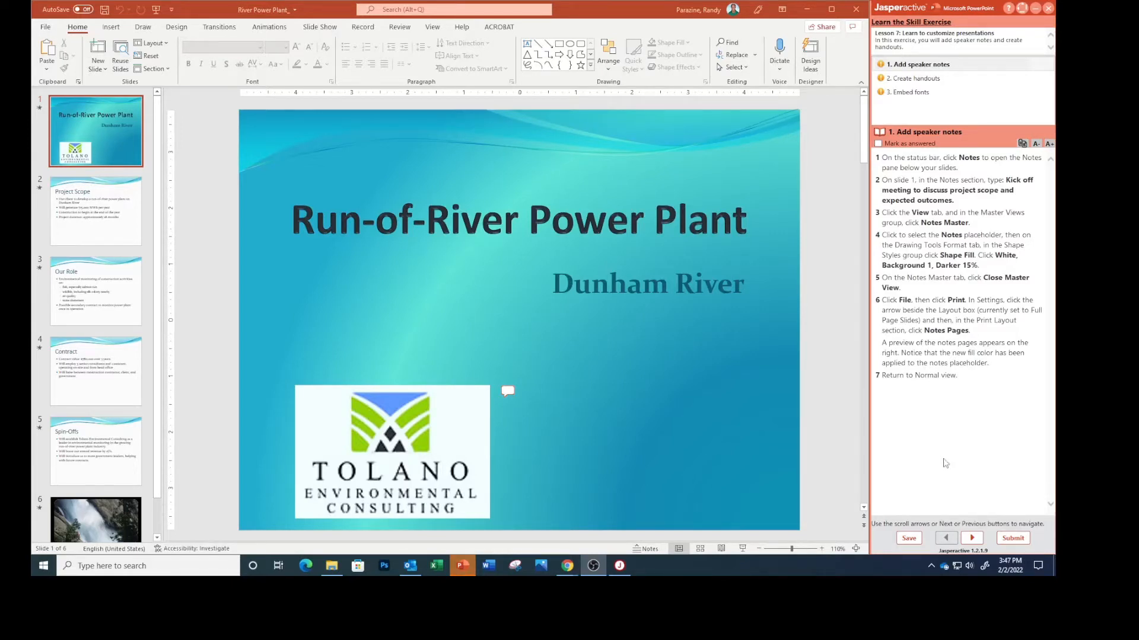
mouse_move(825, 355)
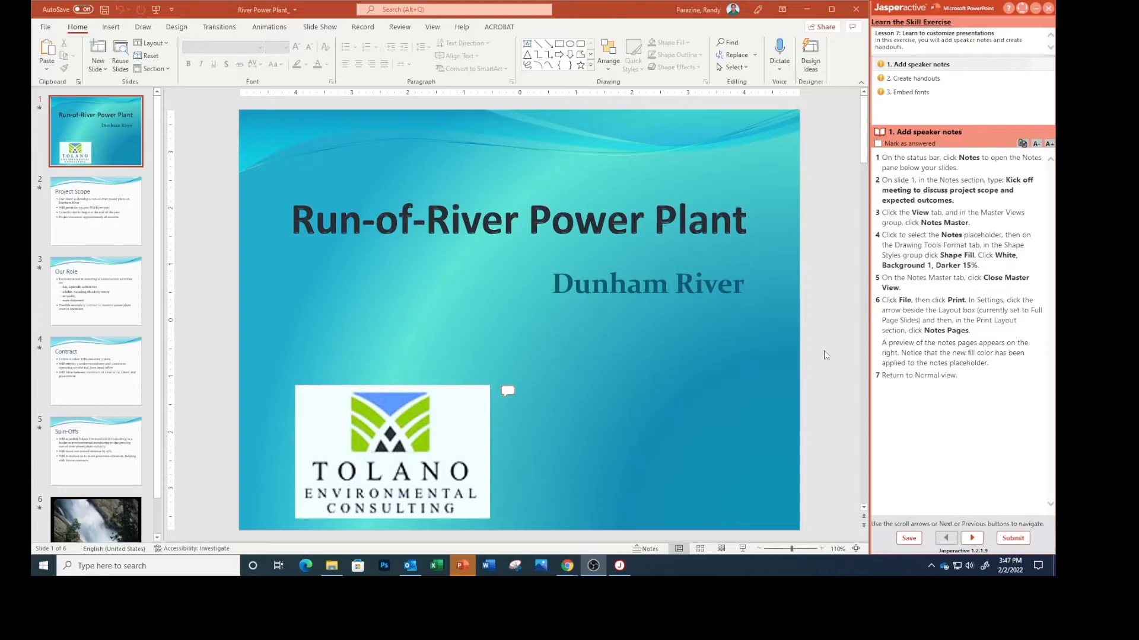
mouse_move(631, 414)
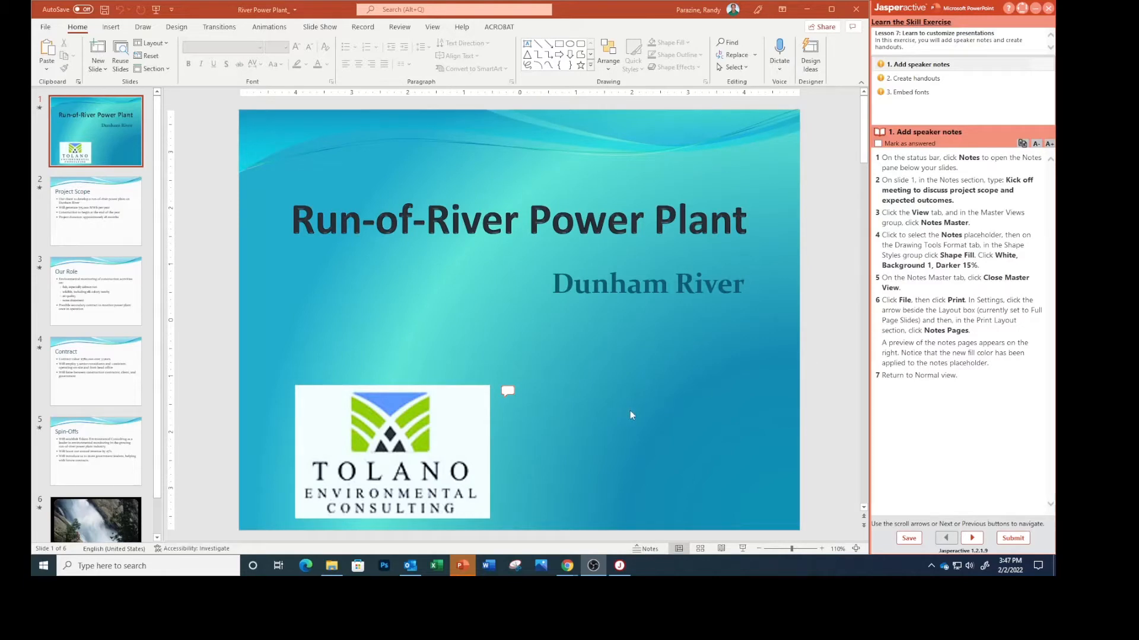
mouse_move(456, 534)
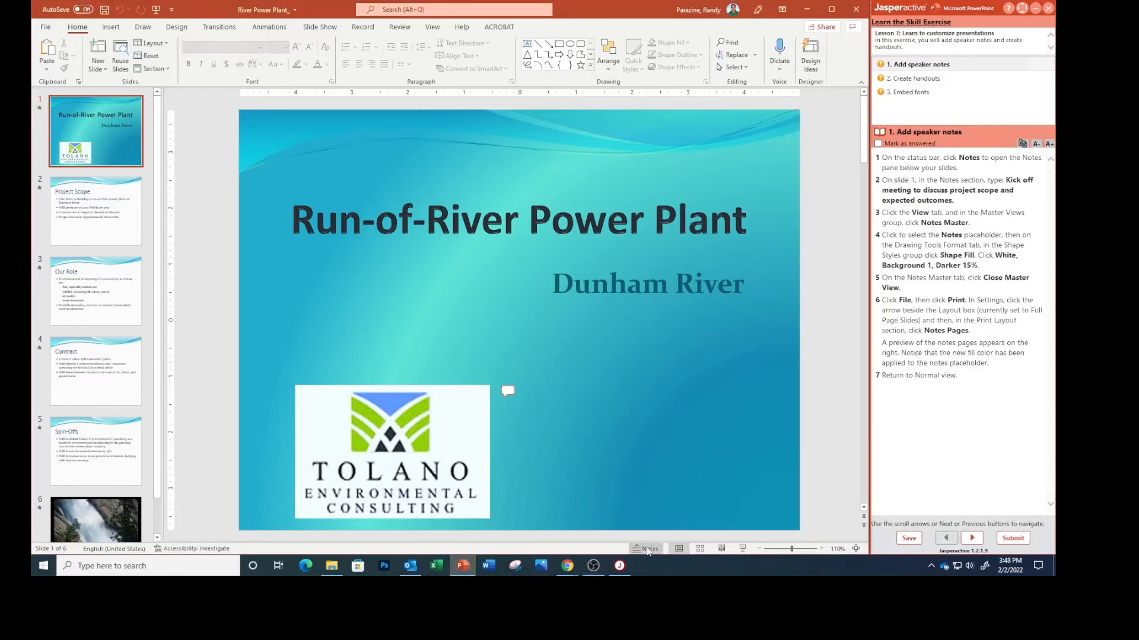
Step: Add the note 'Kick off meeting to discuss project scope and expected outcomes.' to slide 1
click(645, 548)
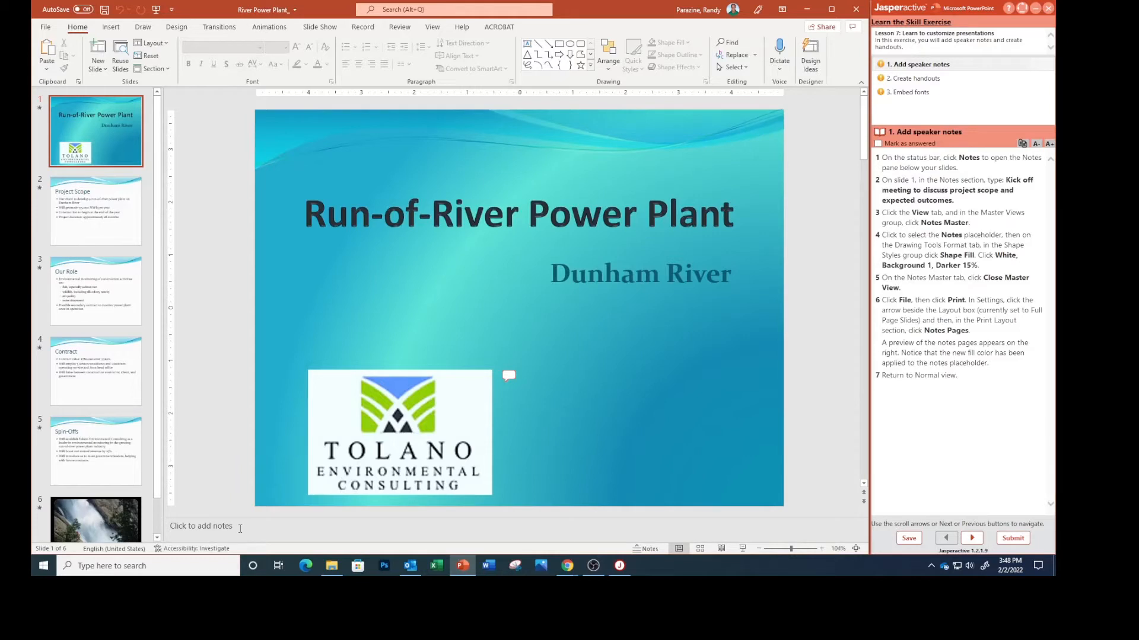
mouse_move(34, 210)
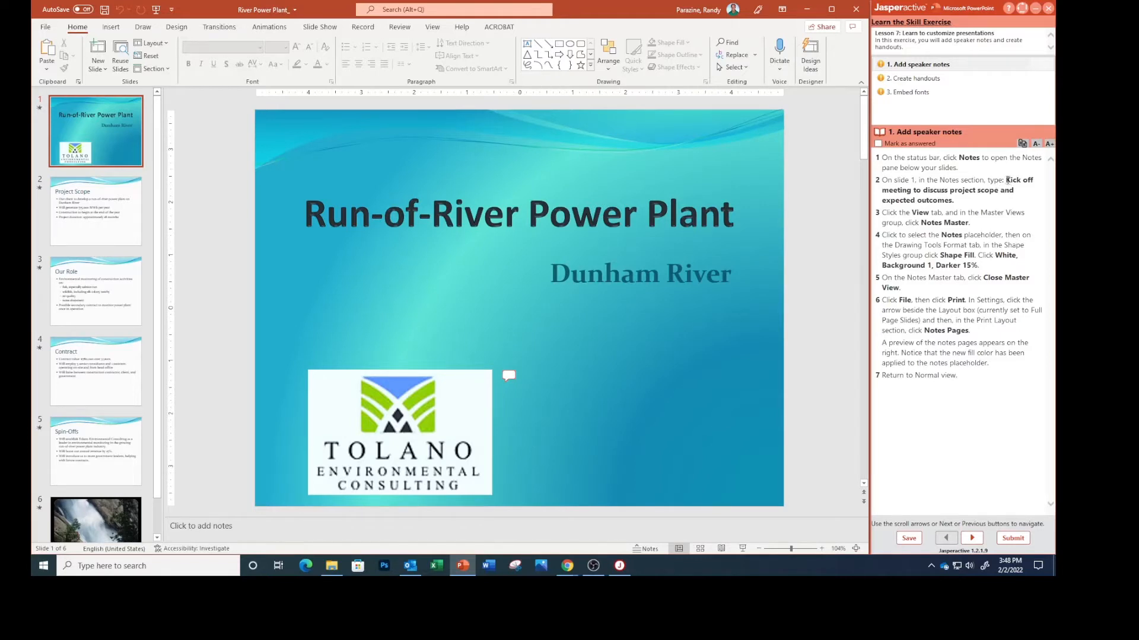
drag(1005, 180, 957, 201)
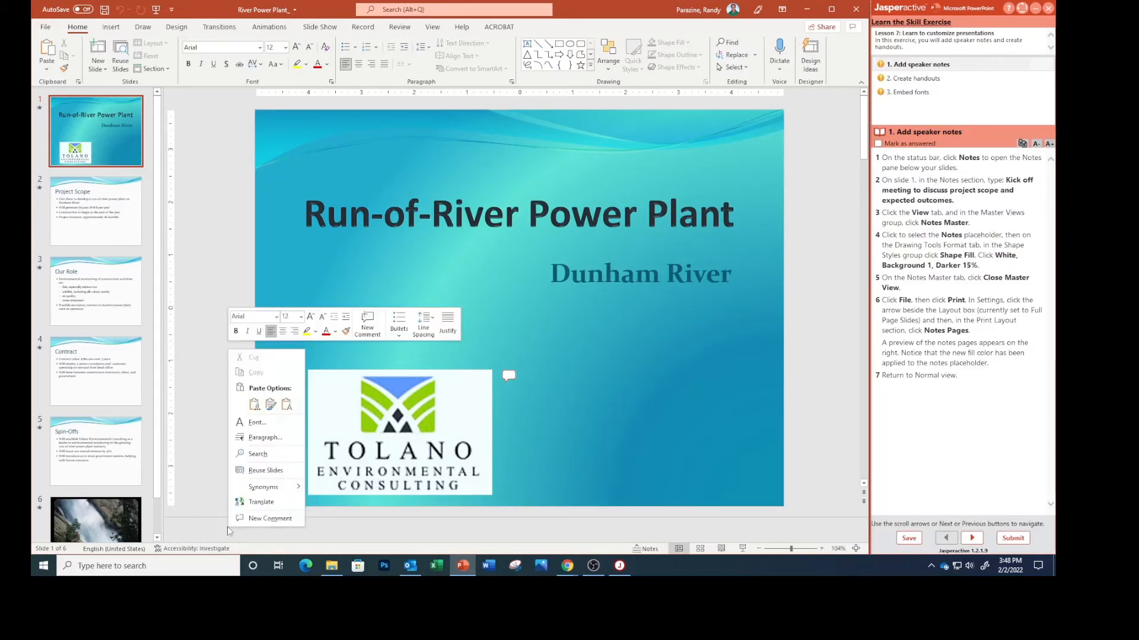
mouse_move(254, 404)
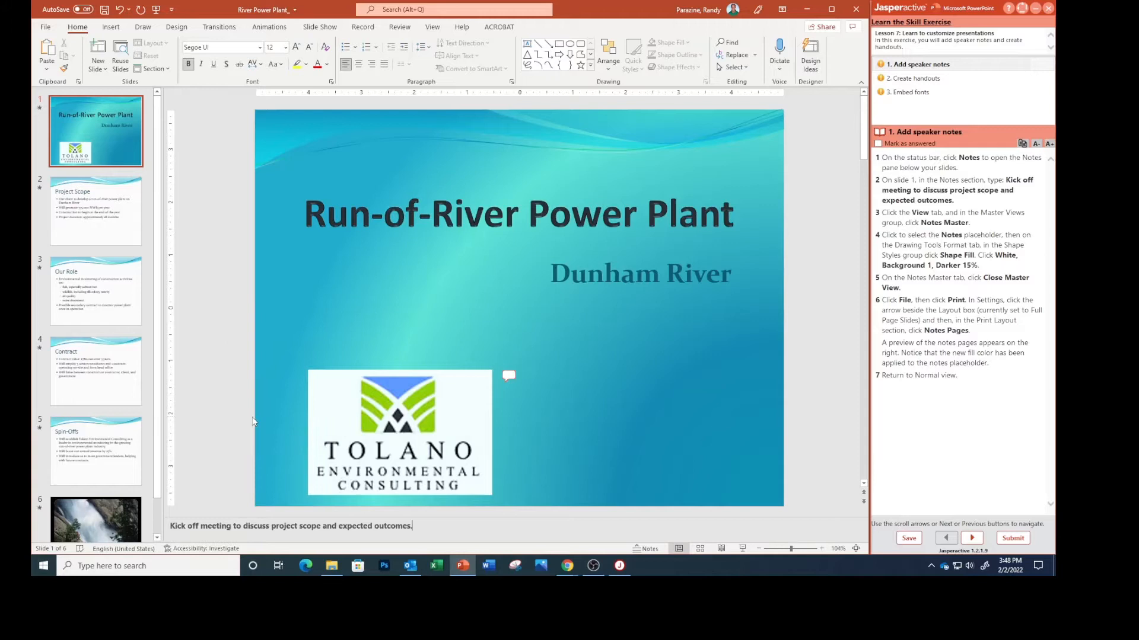
mouse_move(757, 269)
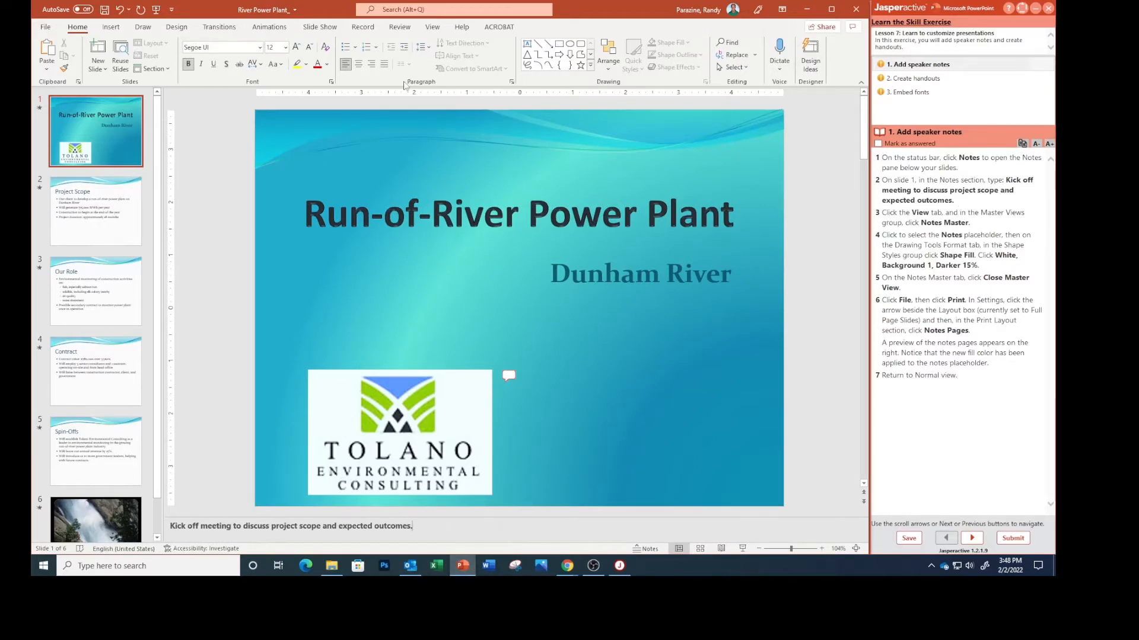
click(432, 26)
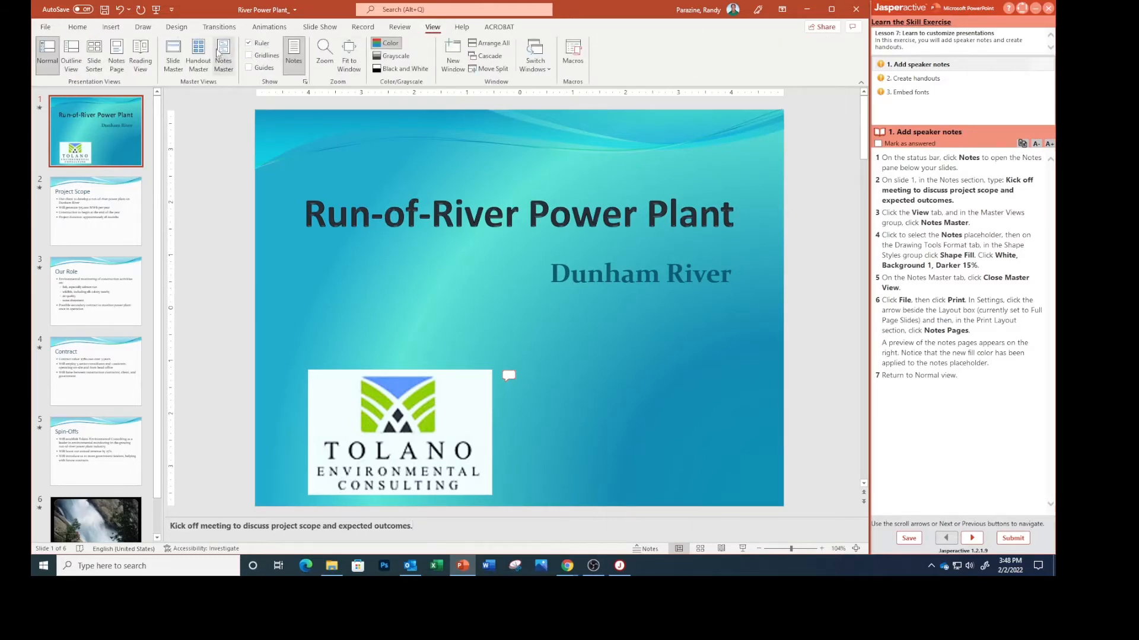
Step: In the Notes Master, fill the notes placeholder with White, Background 1, Darker 15%
click(223, 54)
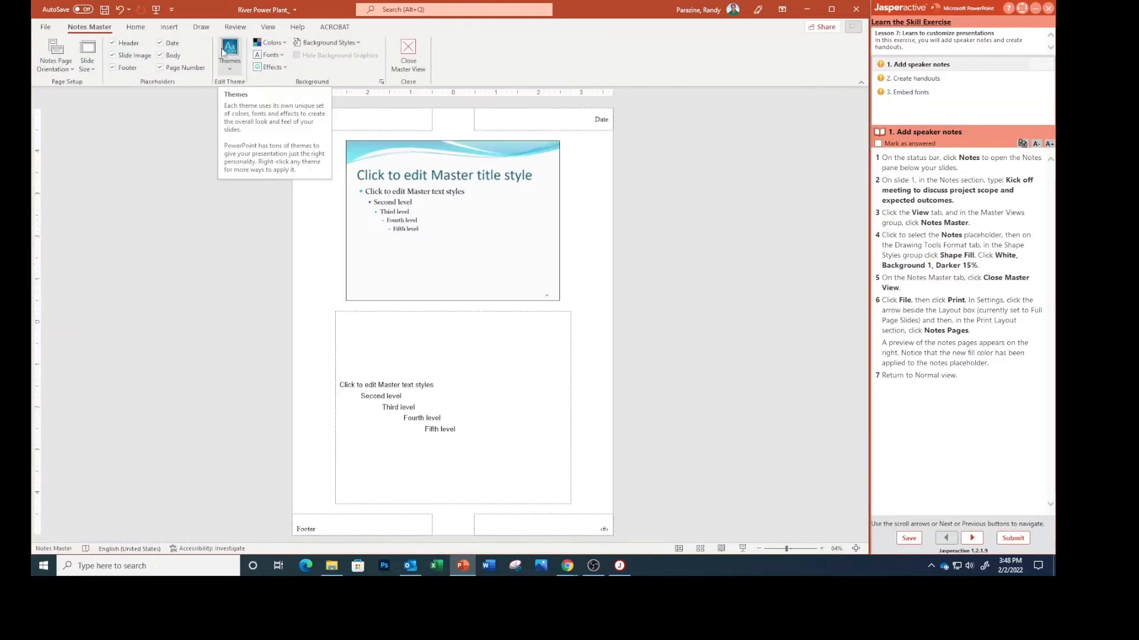
mouse_move(1044, 282)
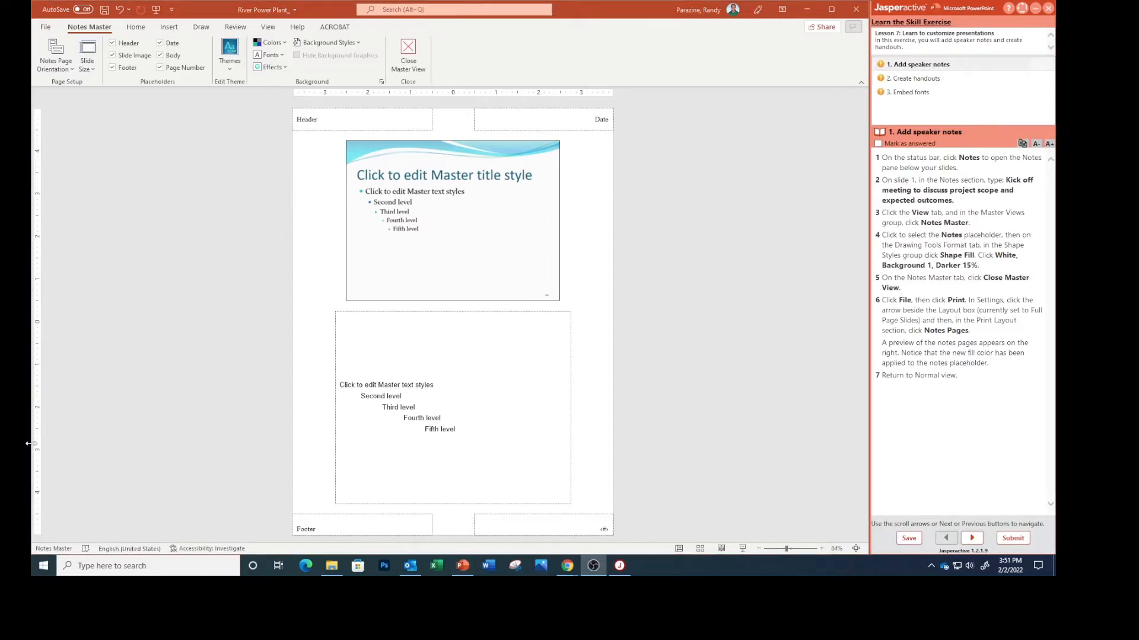
mouse_move(450, 318)
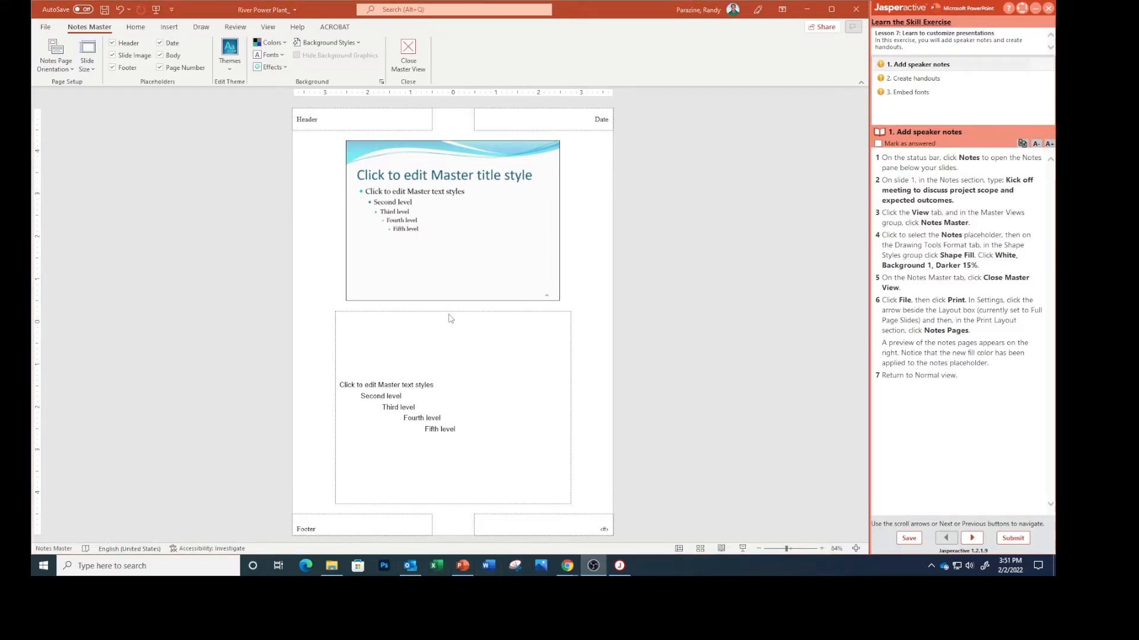
click(452, 326)
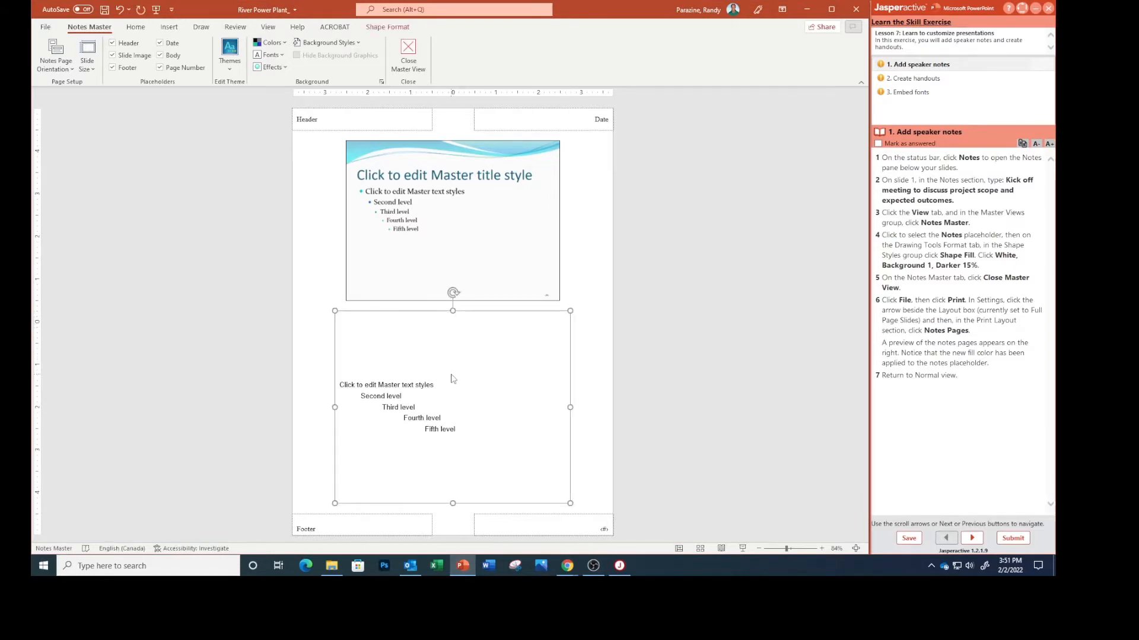
mouse_move(419, 294)
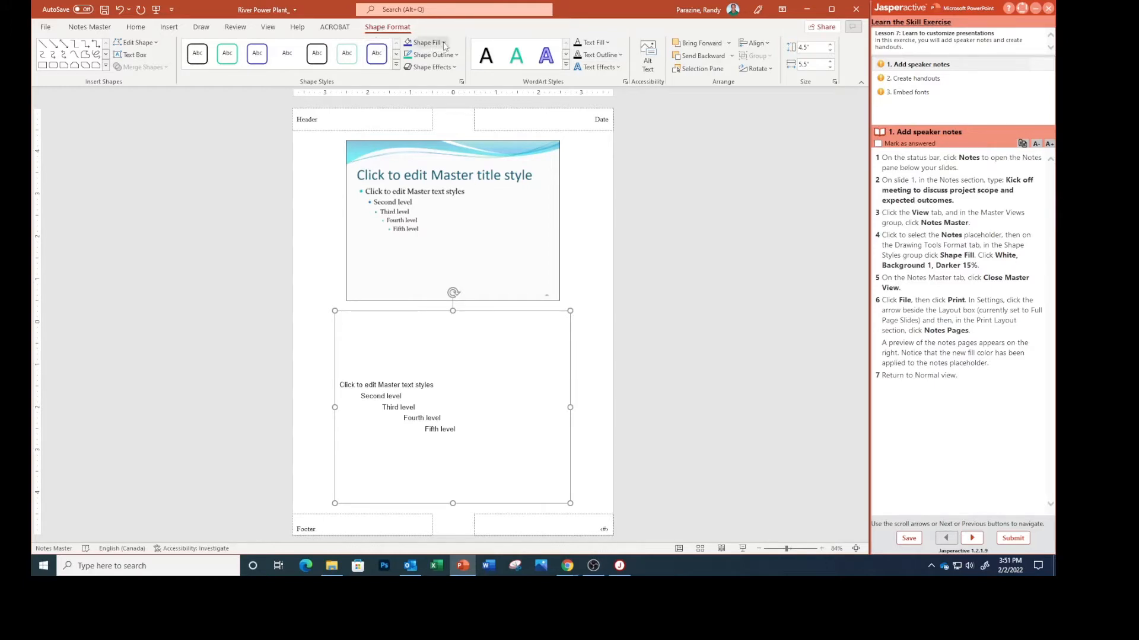
click(427, 43)
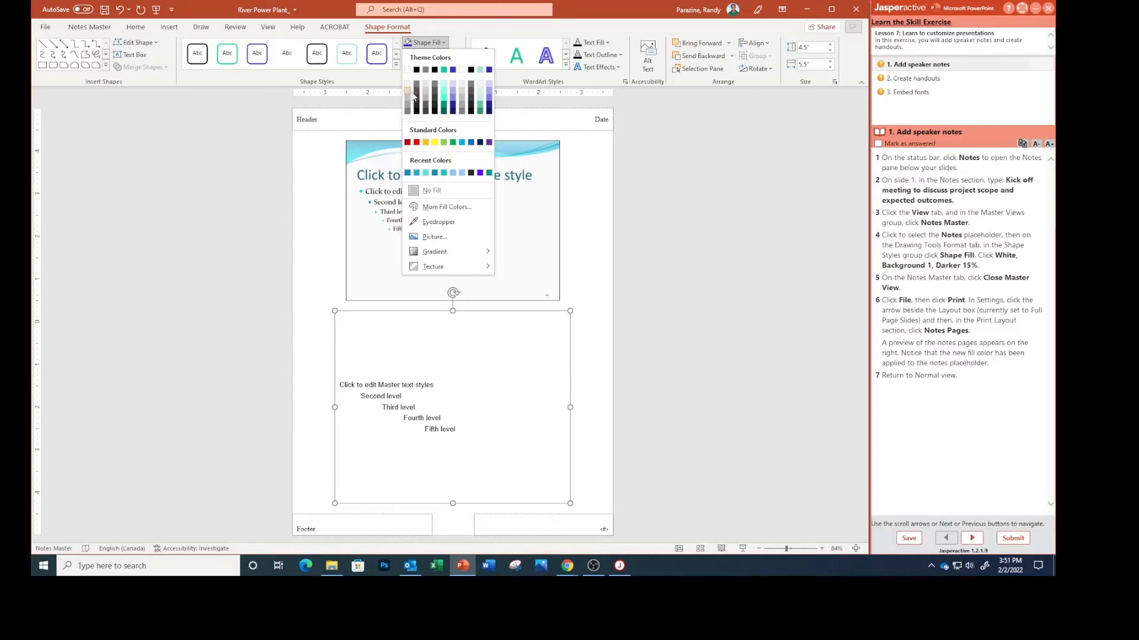
mouse_move(408, 93)
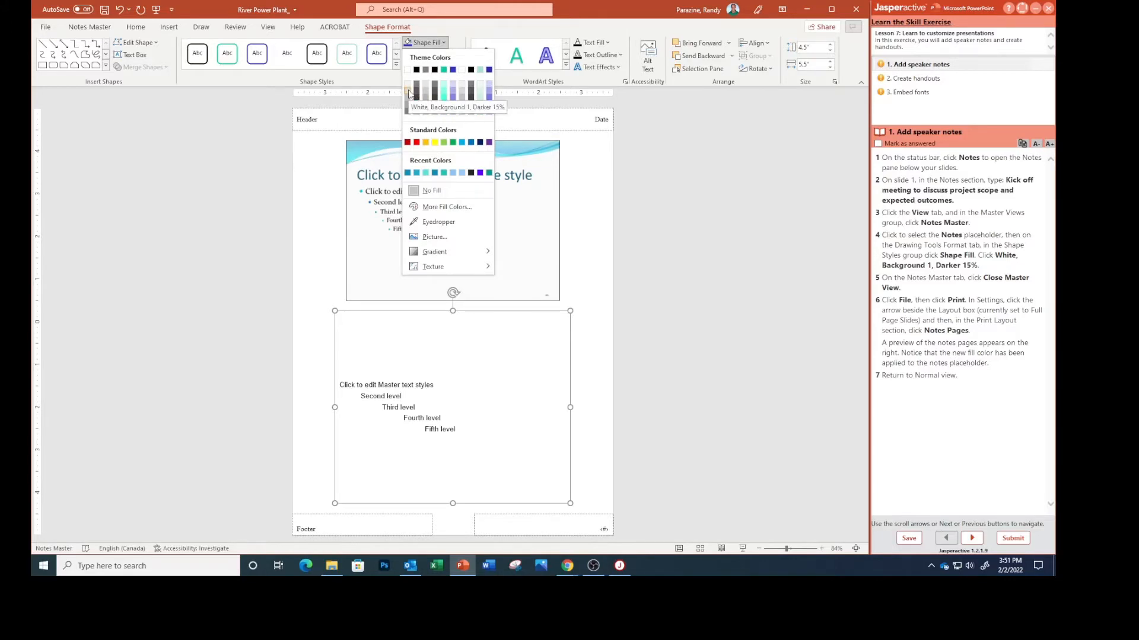
click(408, 90)
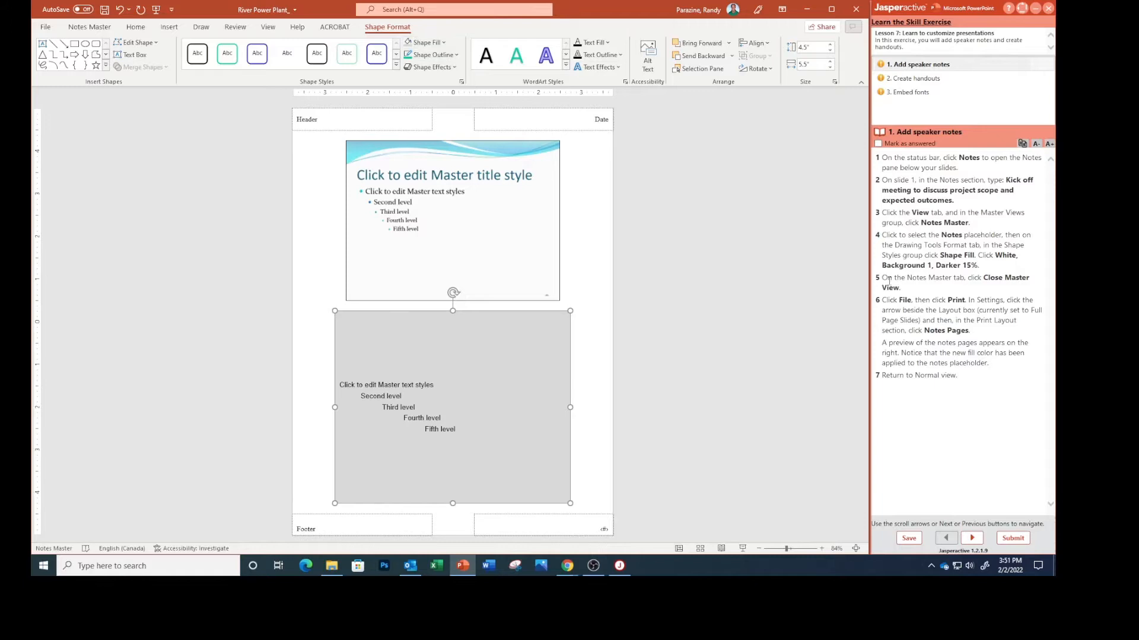
mouse_move(708, 248)
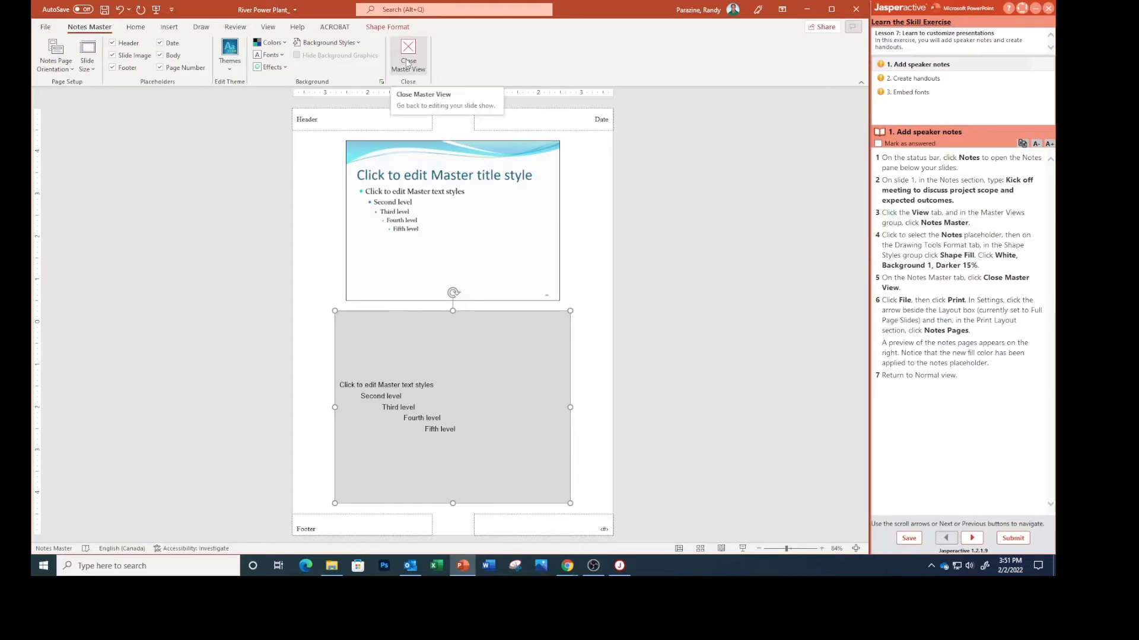
Step: Close the Notes Master view and open the File backstage
click(408, 61)
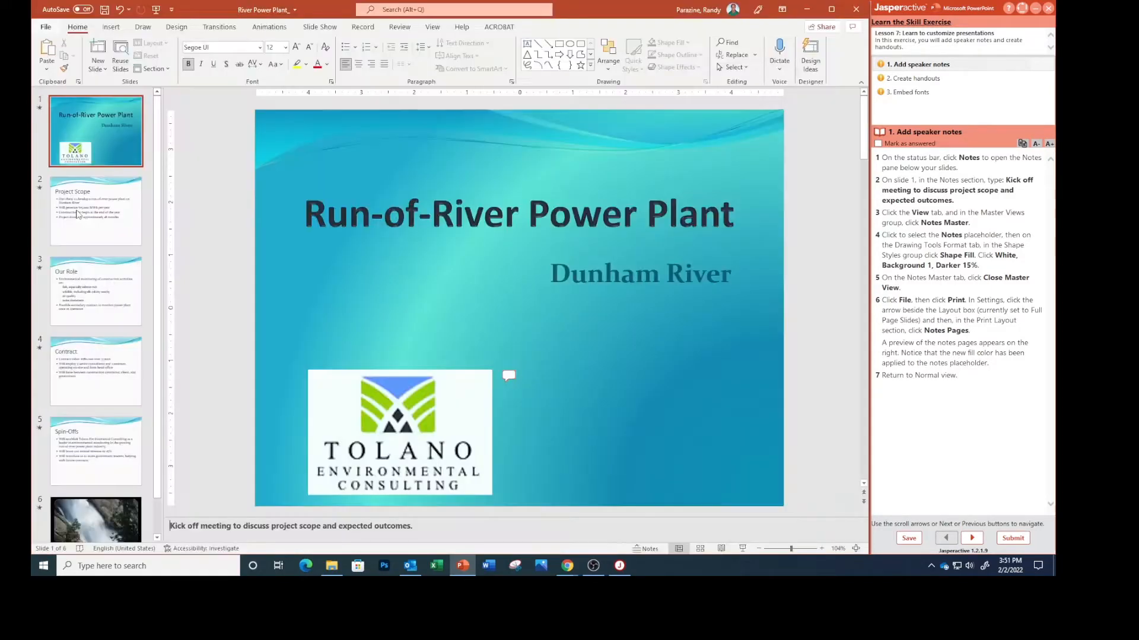
click(45, 27)
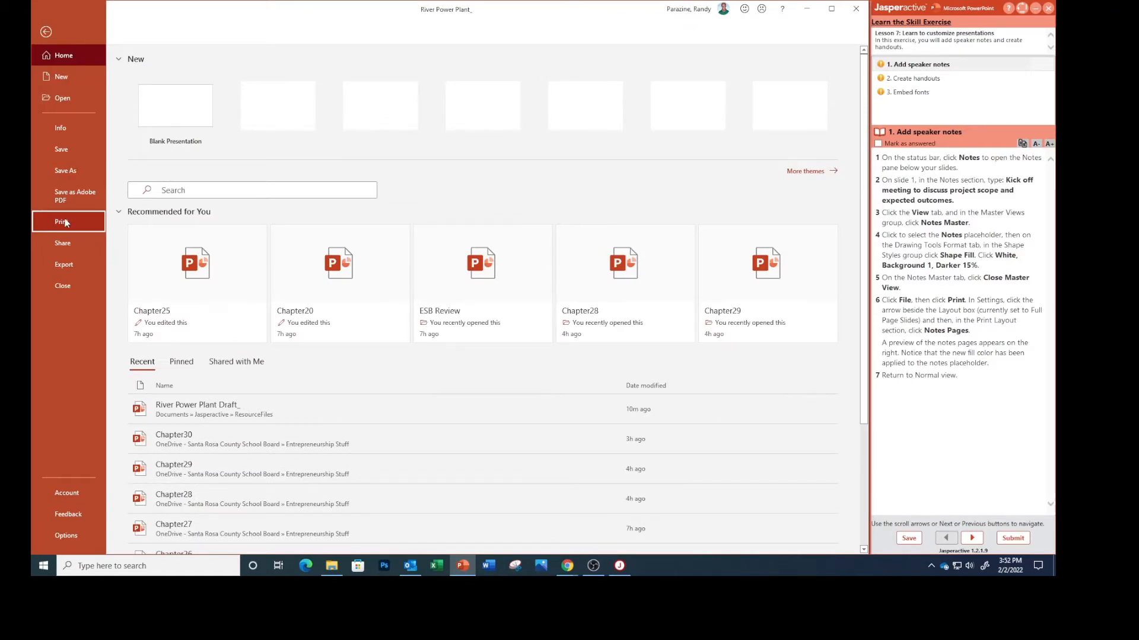
Step: Preview the printout with the Notes Pages layout
click(61, 221)
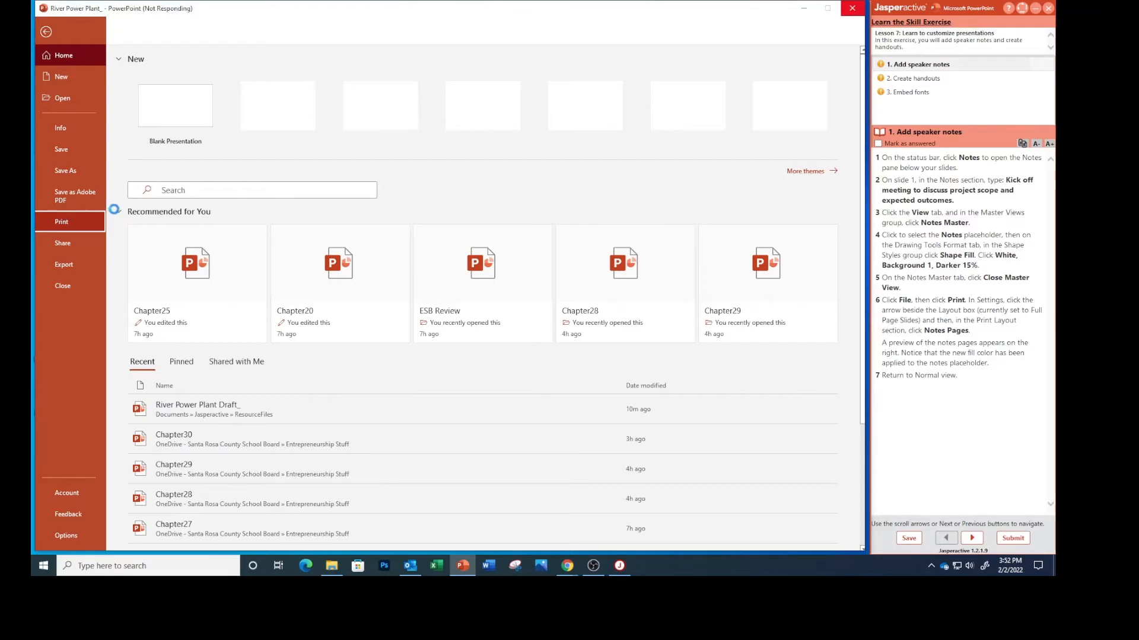
click(61, 221)
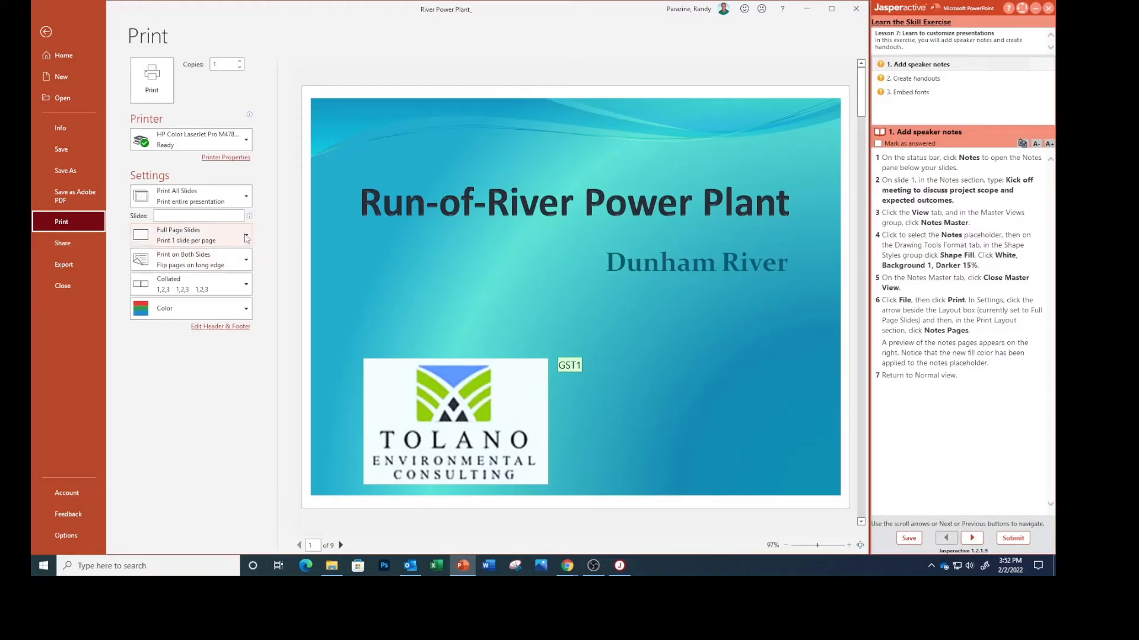
click(190, 235)
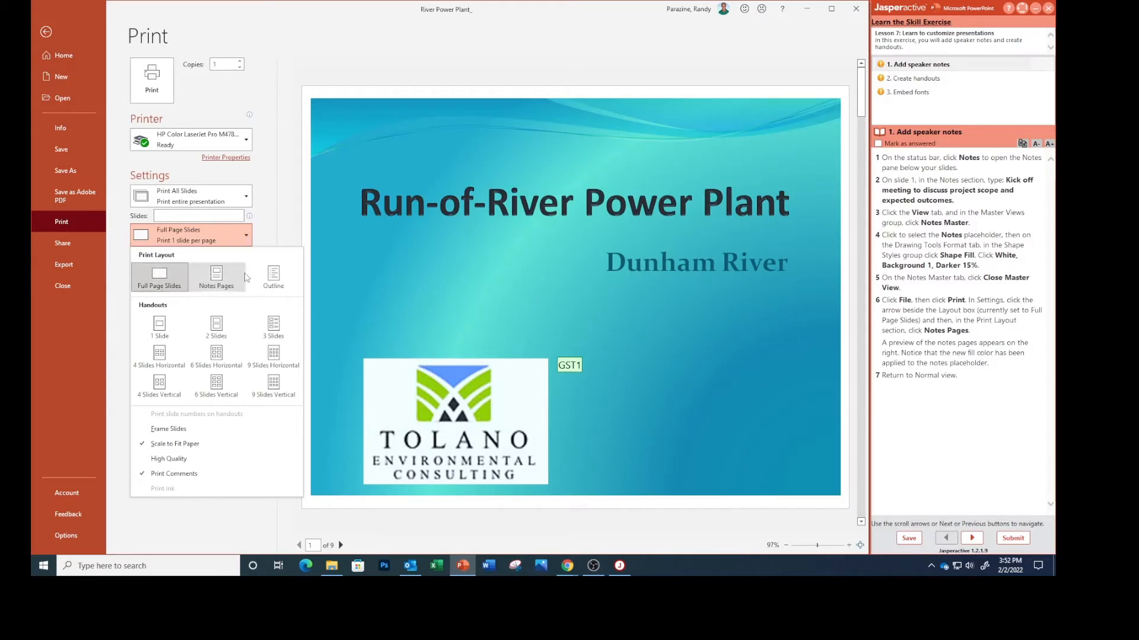
click(216, 278)
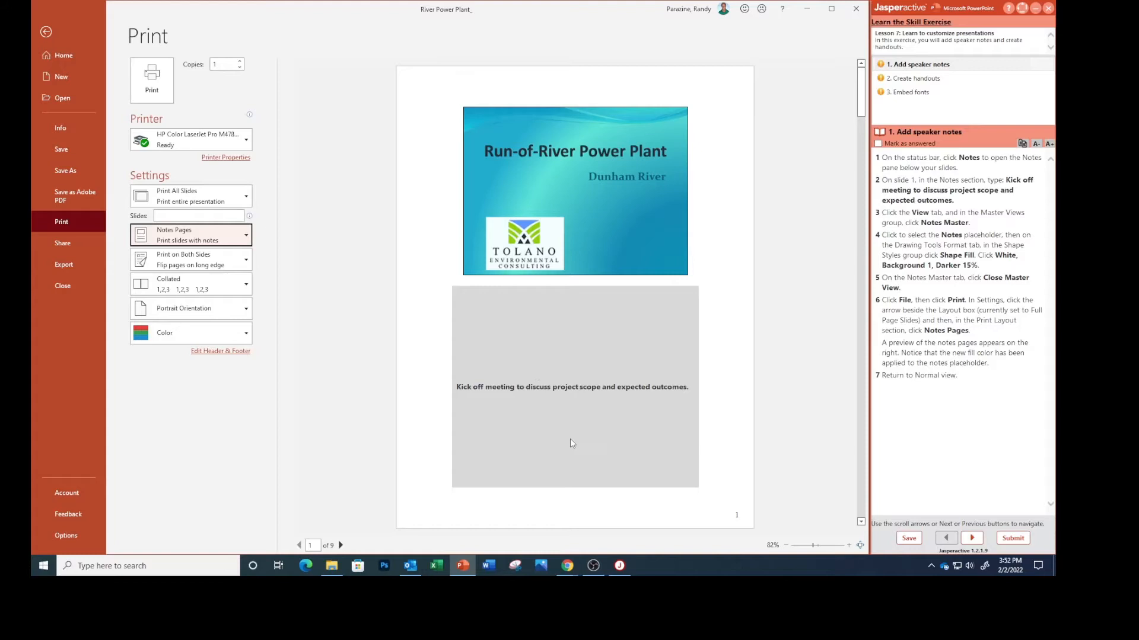
mouse_move(536, 394)
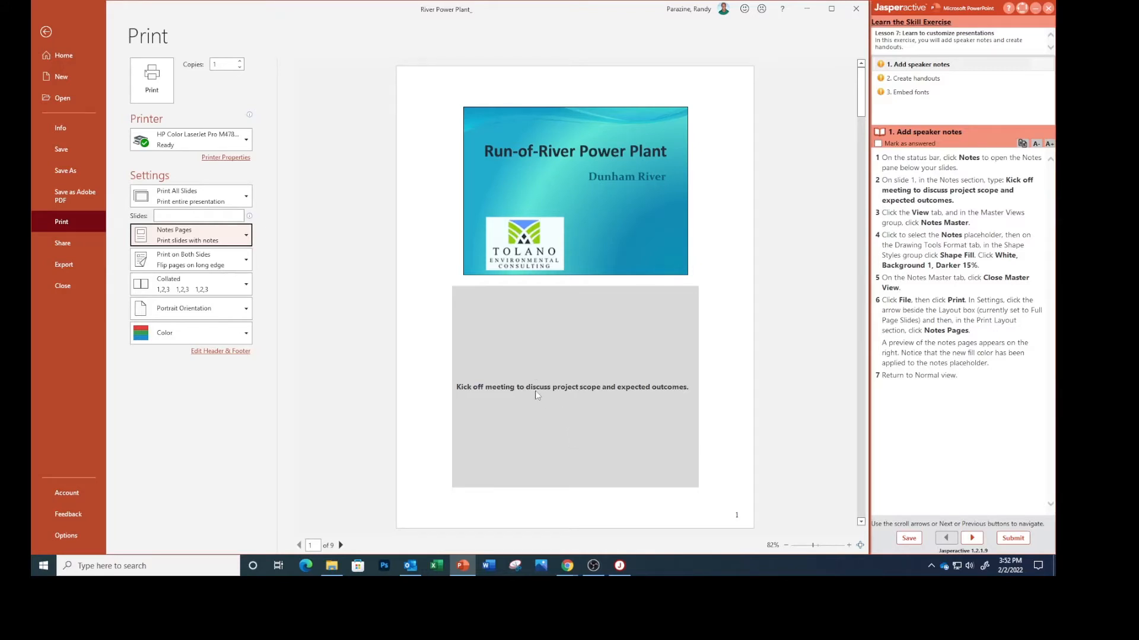
mouse_move(591, 347)
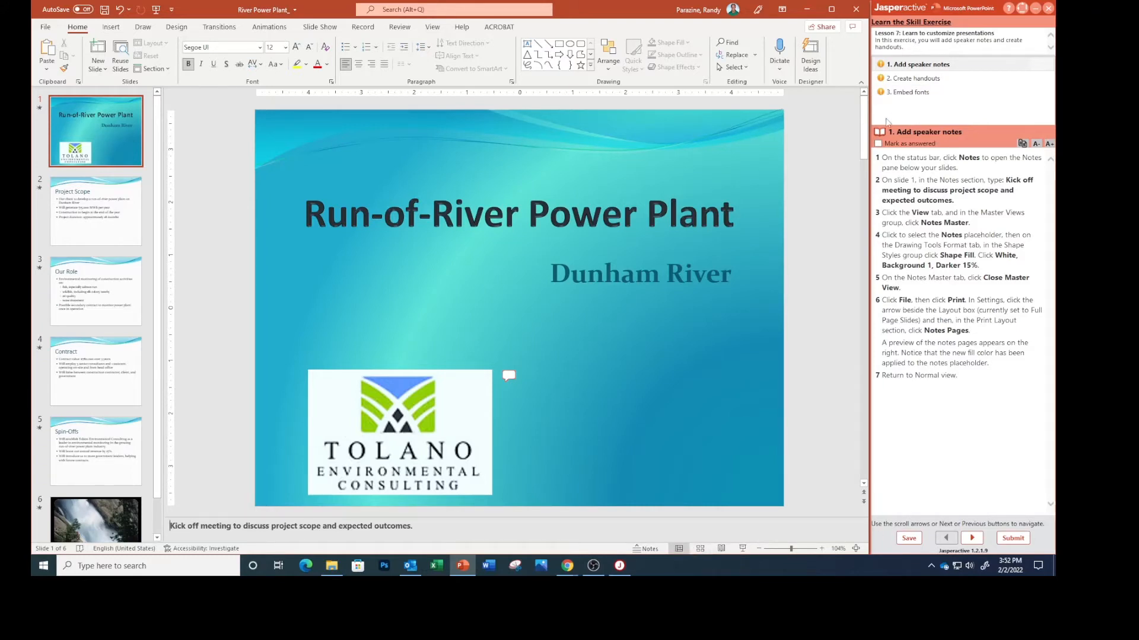
Step: Mark the notes exercise answered, advance to handouts, and open the Handout Master
click(879, 143)
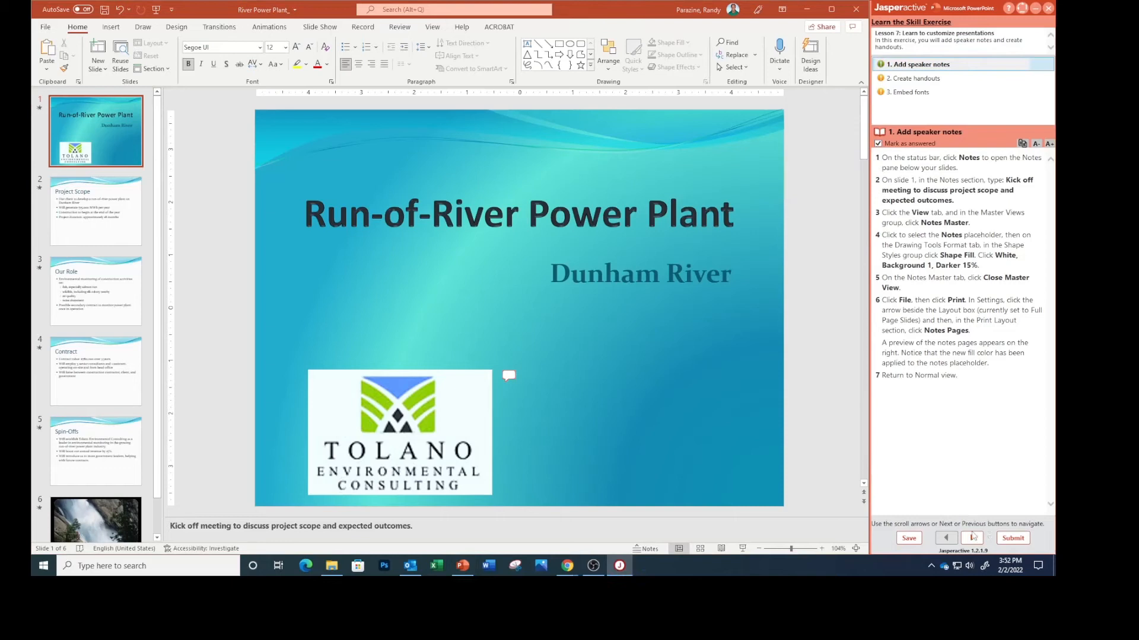
click(972, 538)
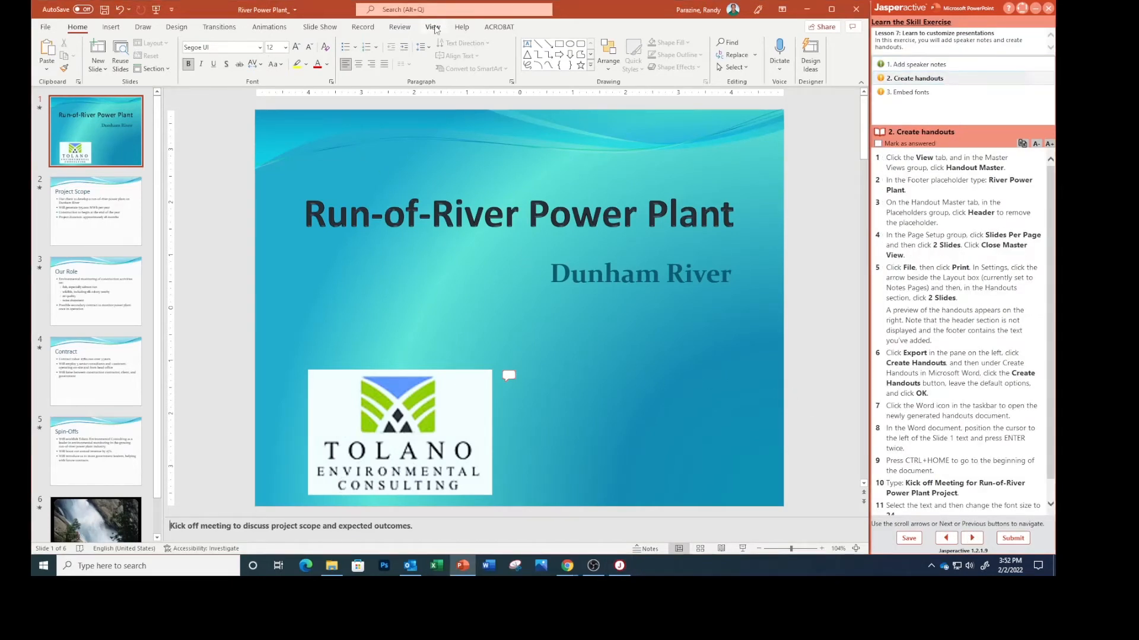
click(432, 27)
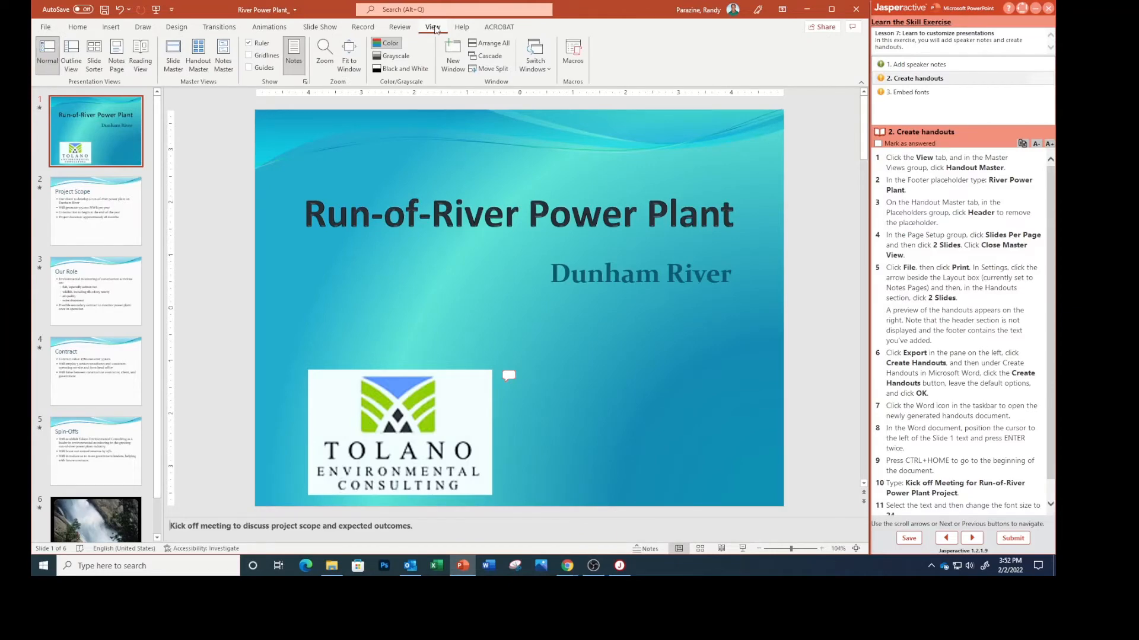
click(197, 54)
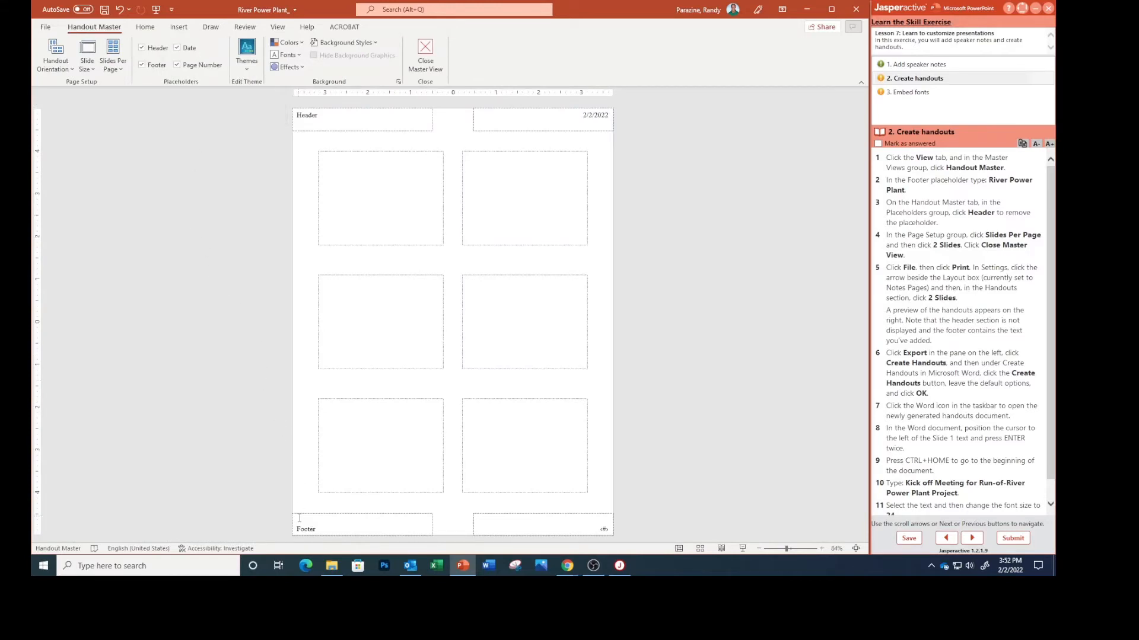
Step: Enter 'River Power Plant' as the handout footer and turn off the header
click(361, 527)
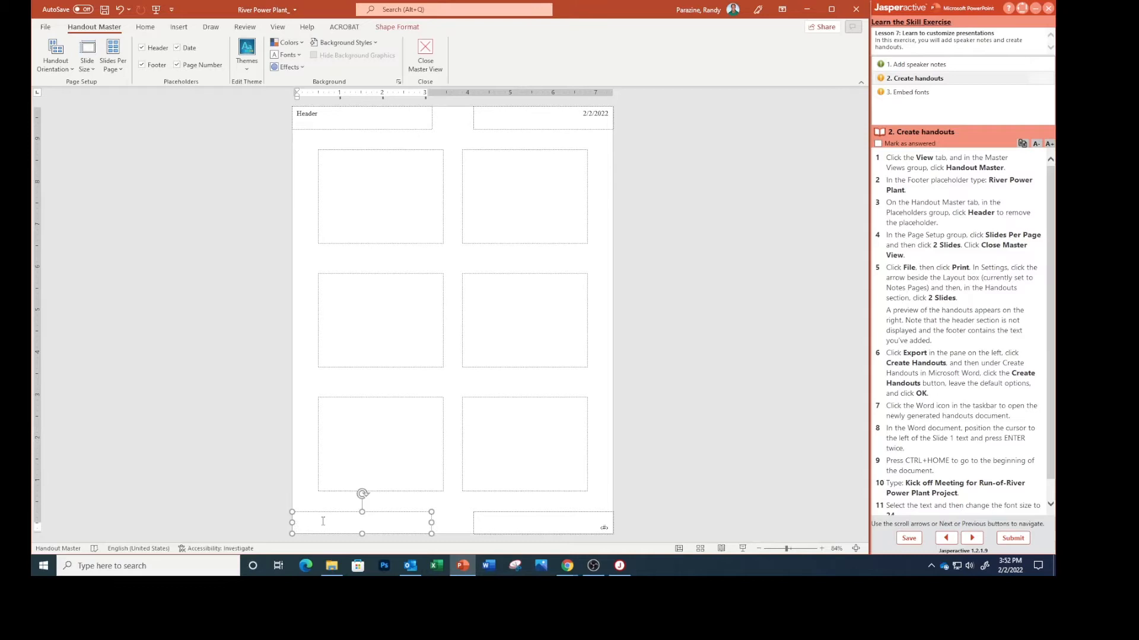
text(River Power)
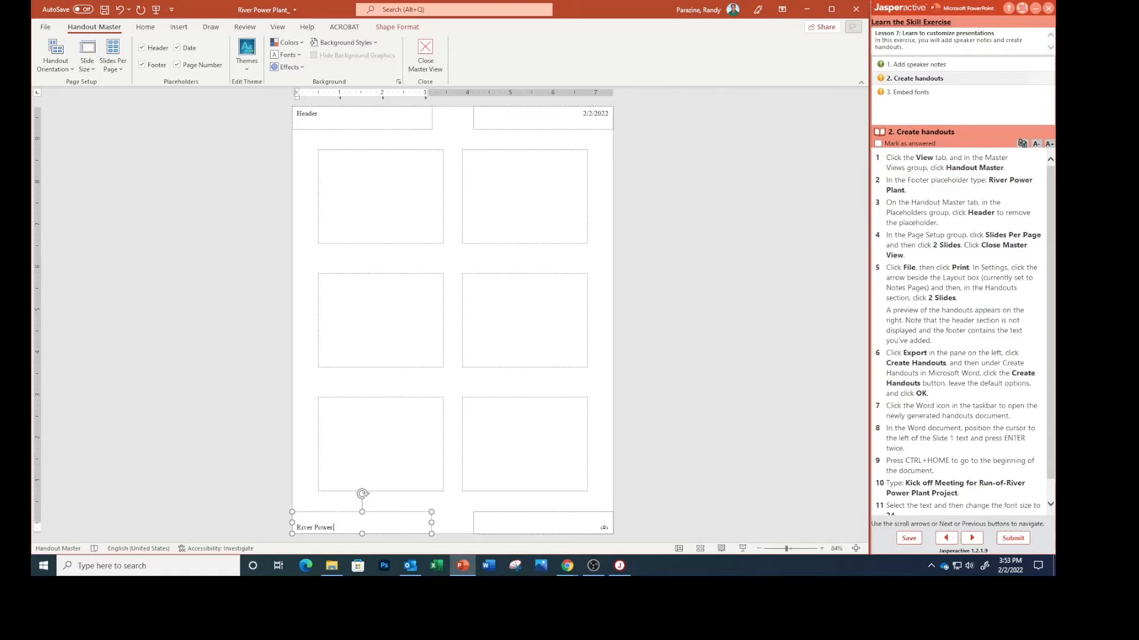
text(Plant)
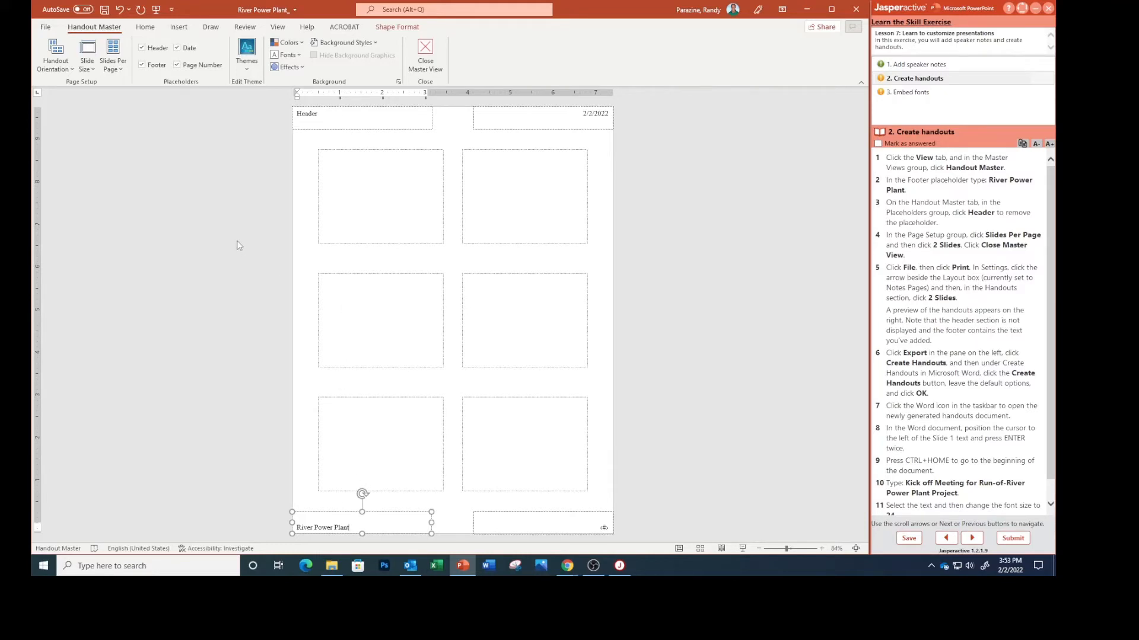
mouse_move(143, 48)
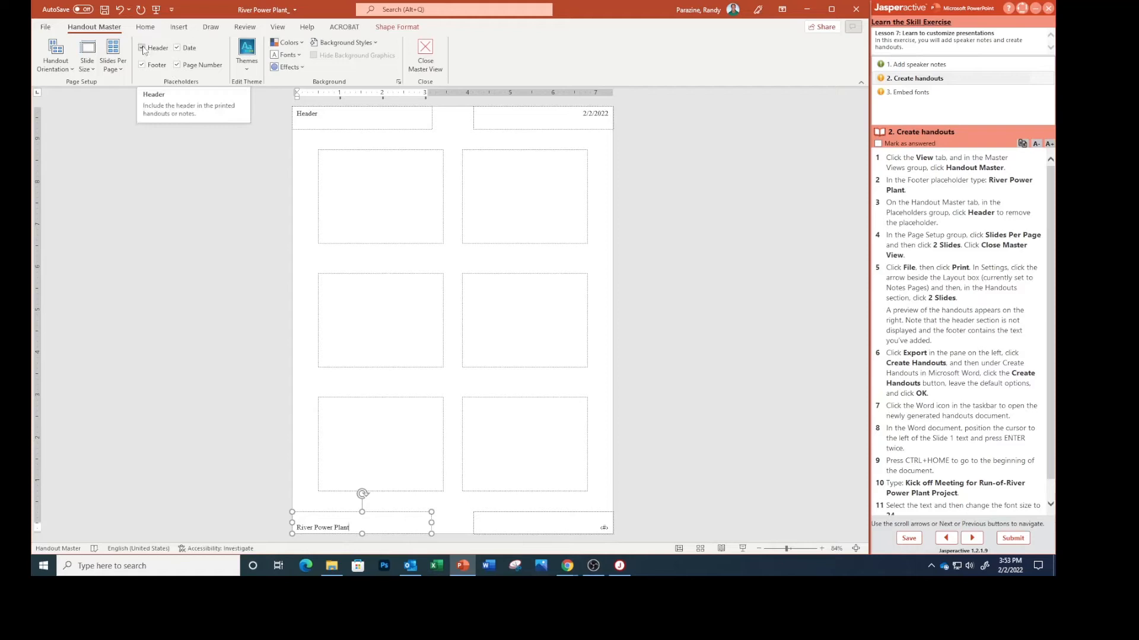
click(141, 47)
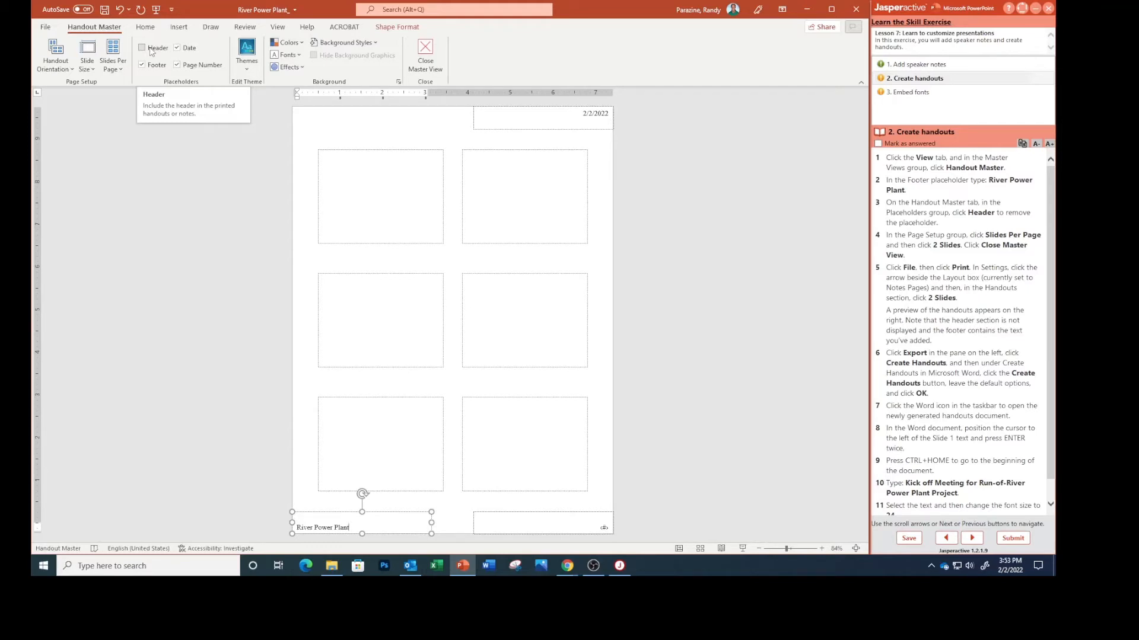
click(142, 64)
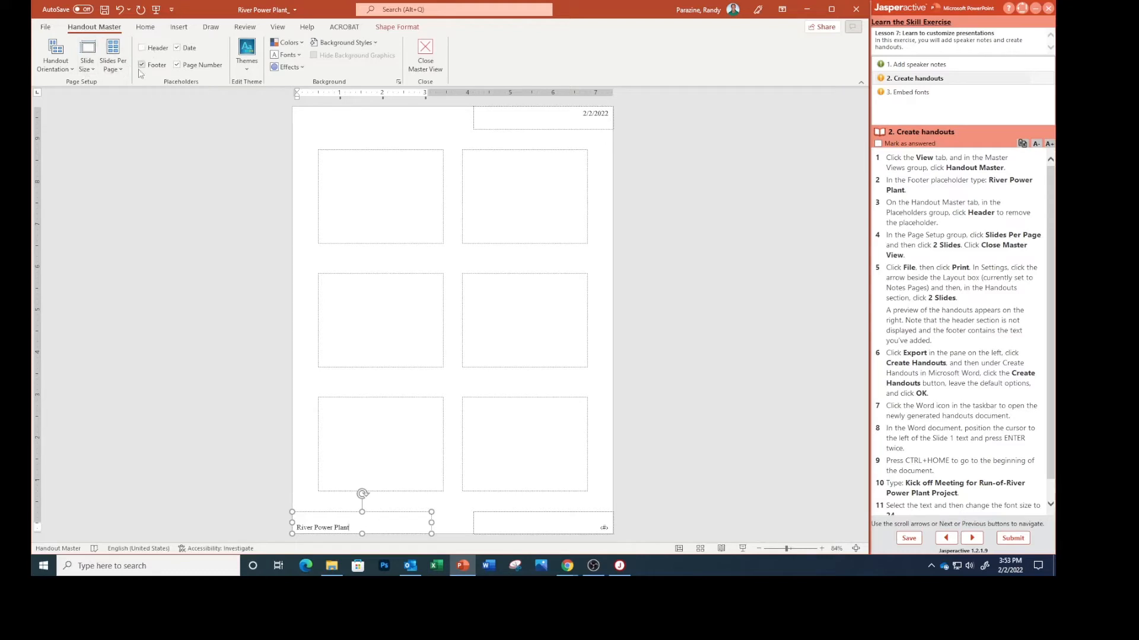
mouse_move(113, 55)
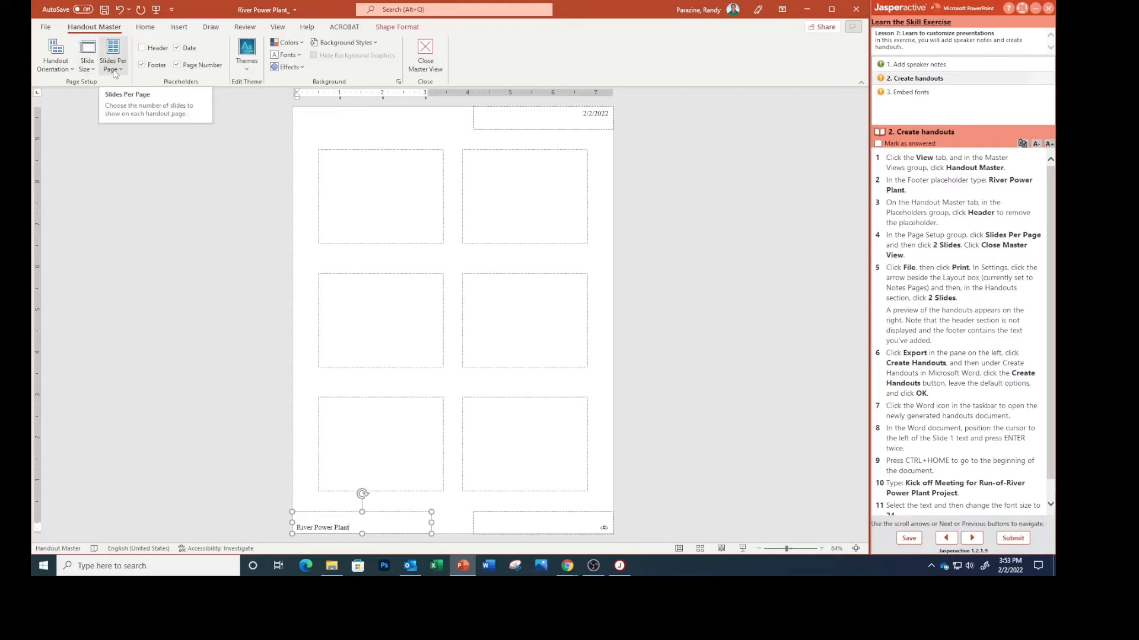
Step: Set handouts to 2 slides per page, close Master View, and open File
click(112, 55)
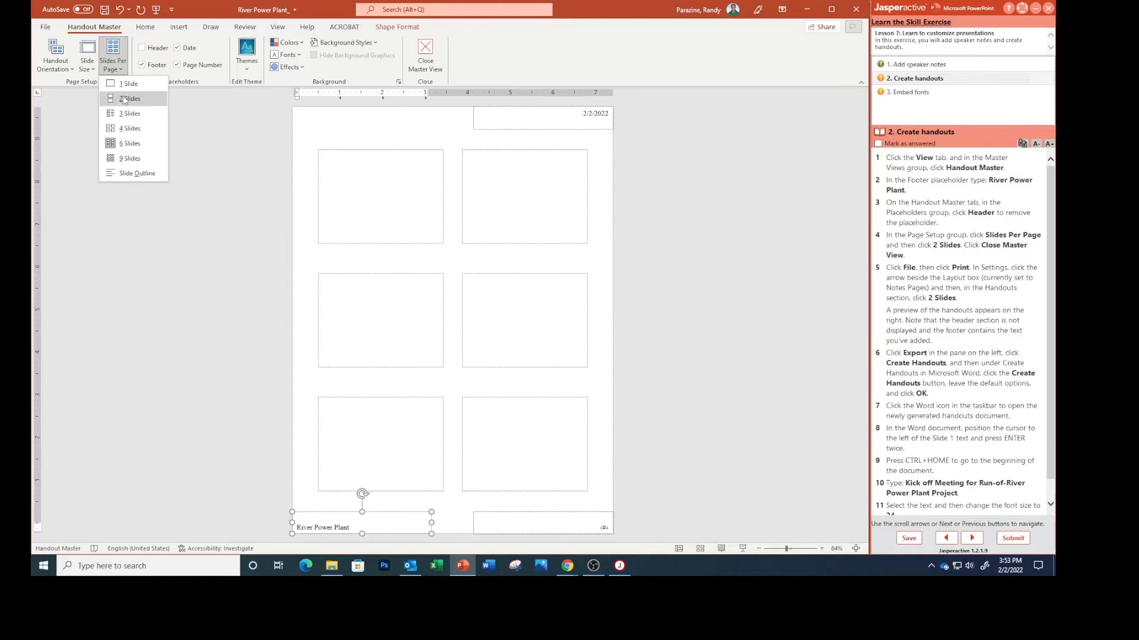
click(130, 98)
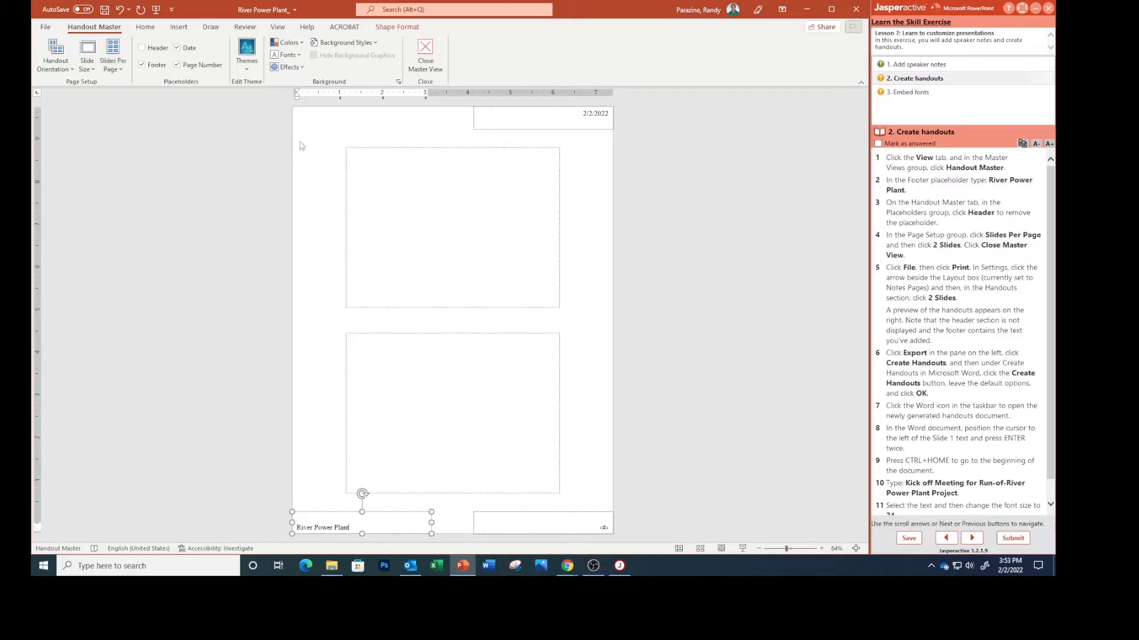
mouse_move(425, 55)
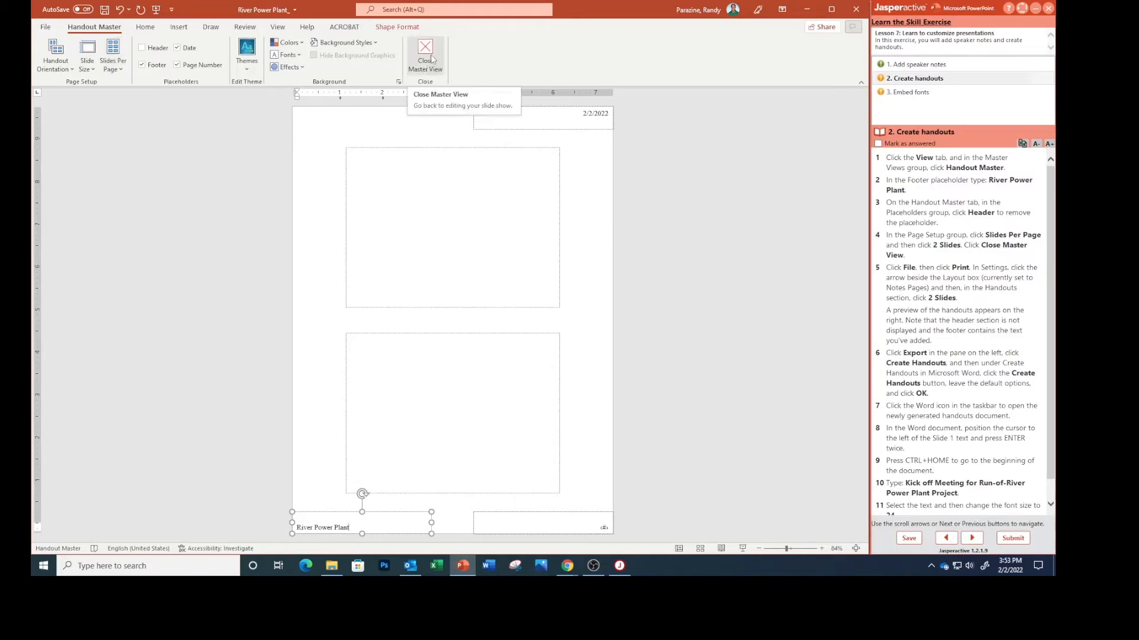
click(424, 57)
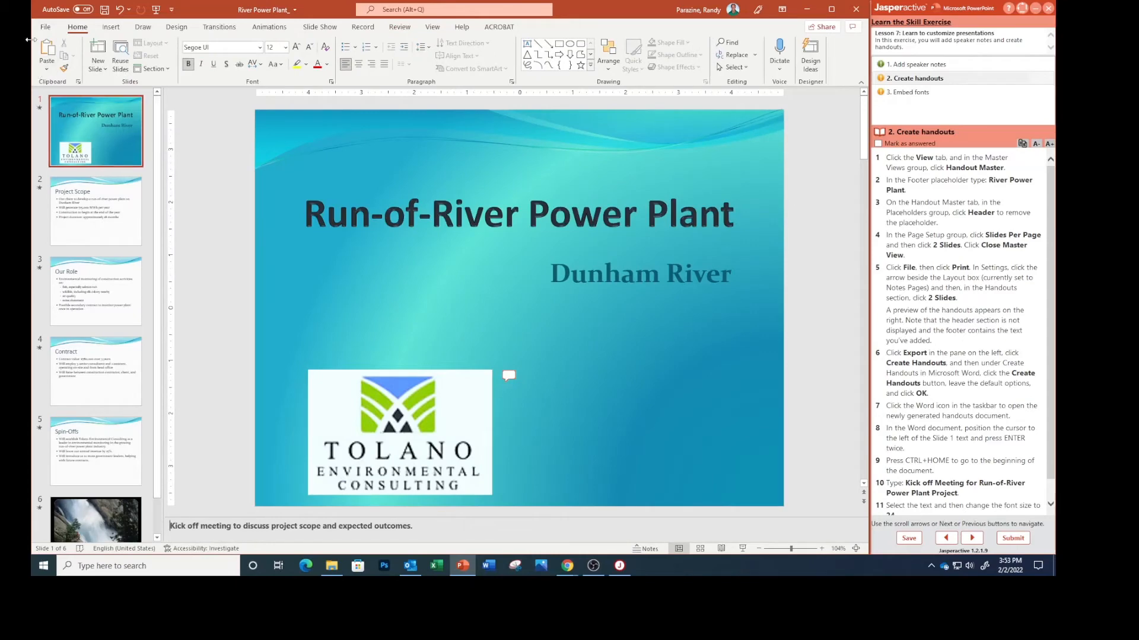
click(45, 27)
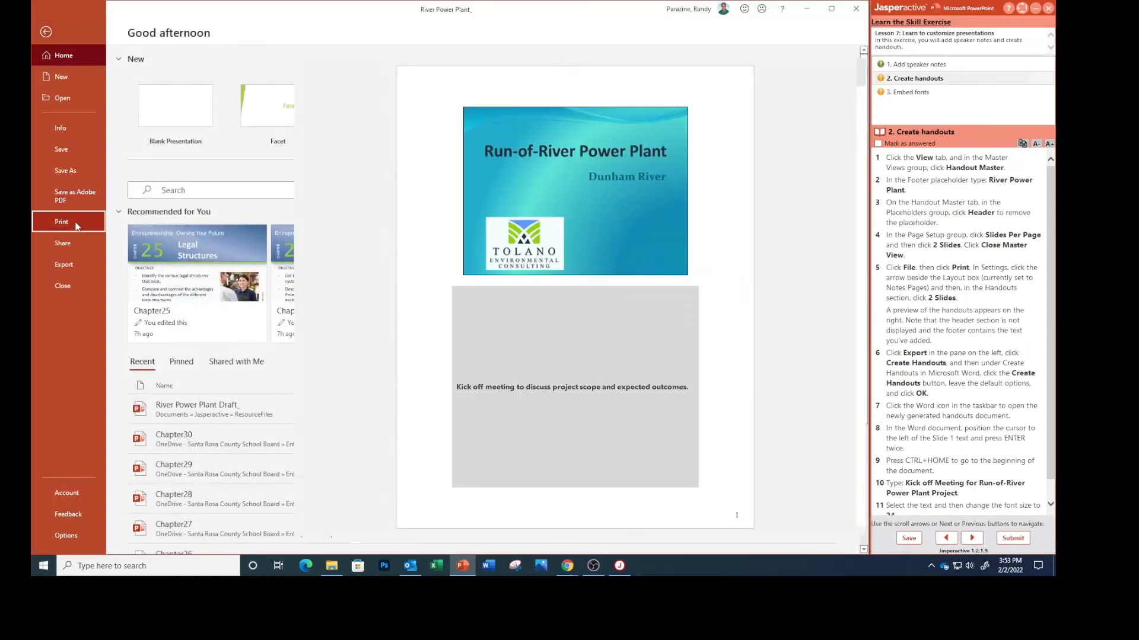
Step: Preview the printout as Handouts with 2 slides per page
click(61, 221)
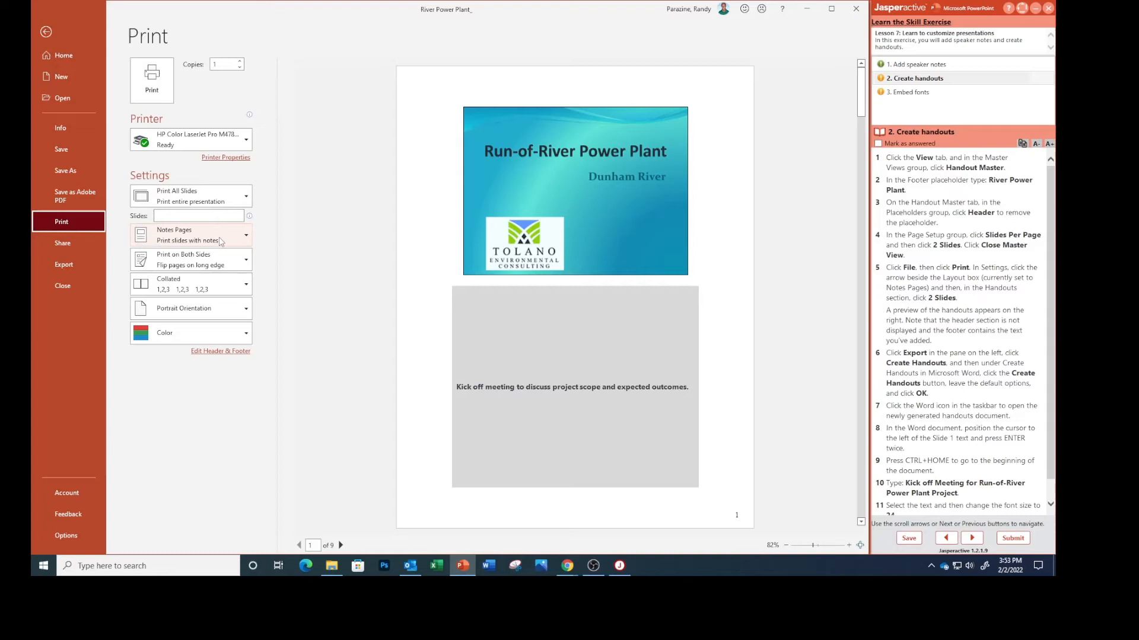
click(191, 235)
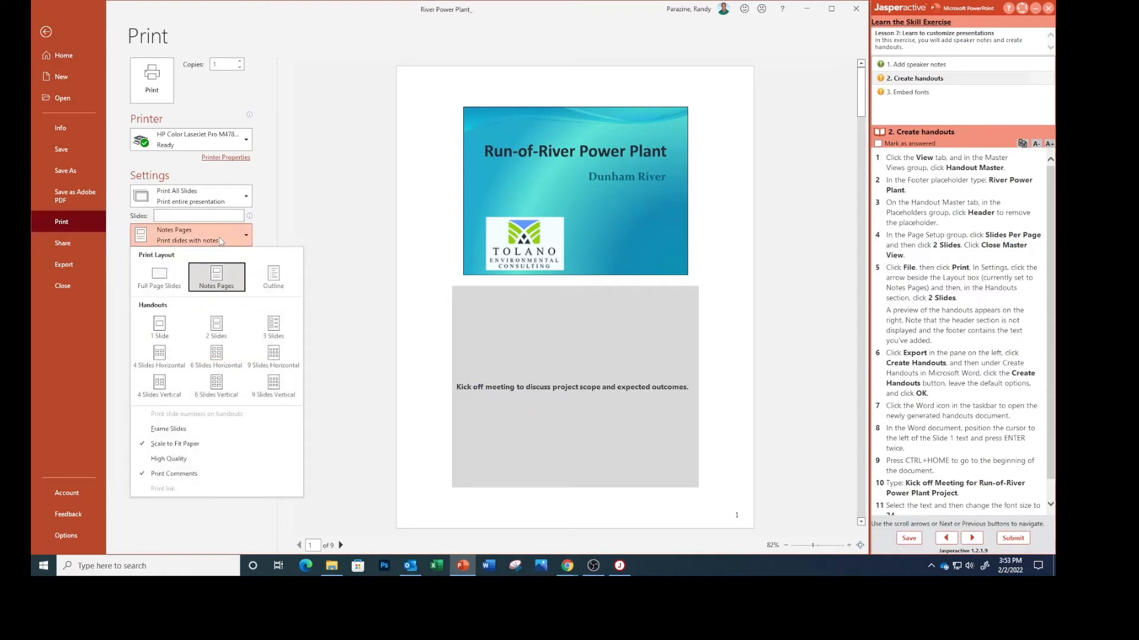
mouse_move(216, 327)
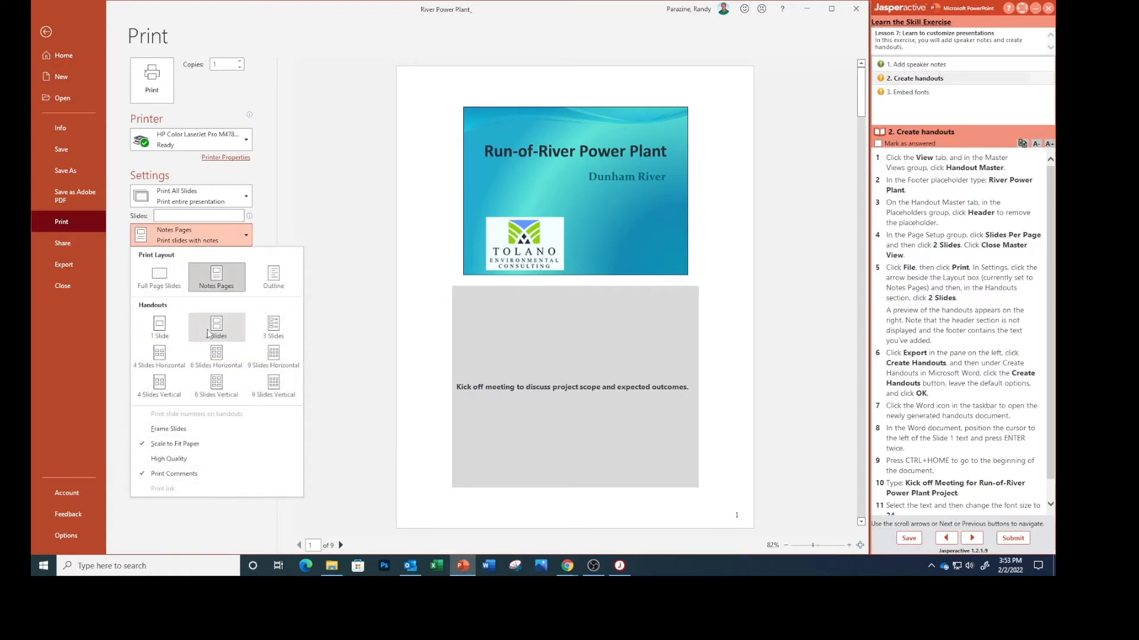
click(216, 327)
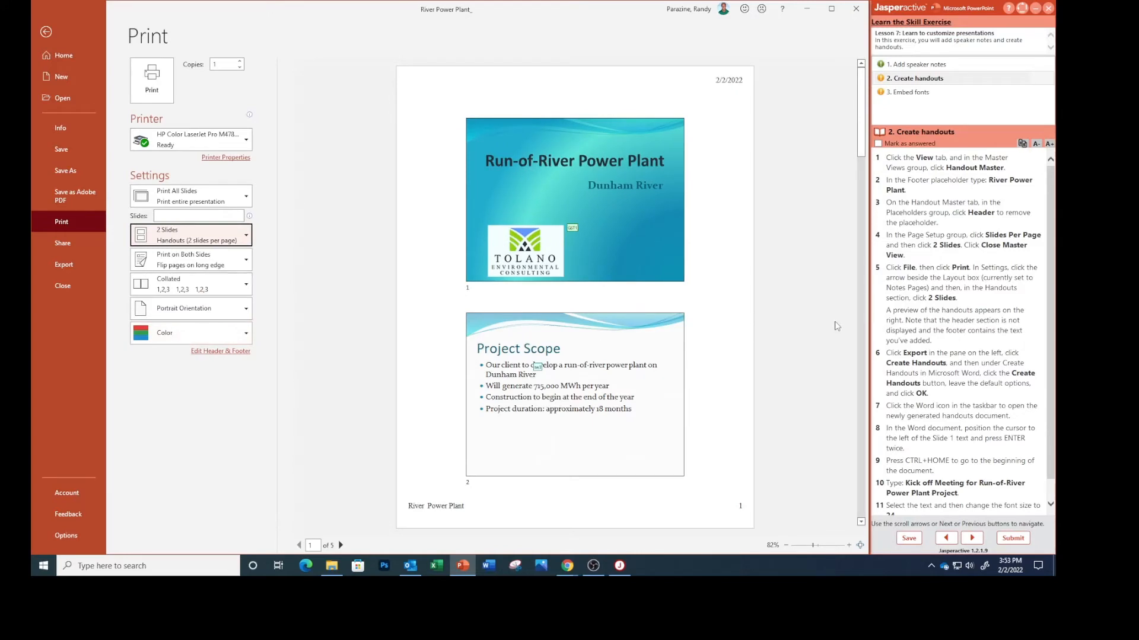
mouse_move(536, 178)
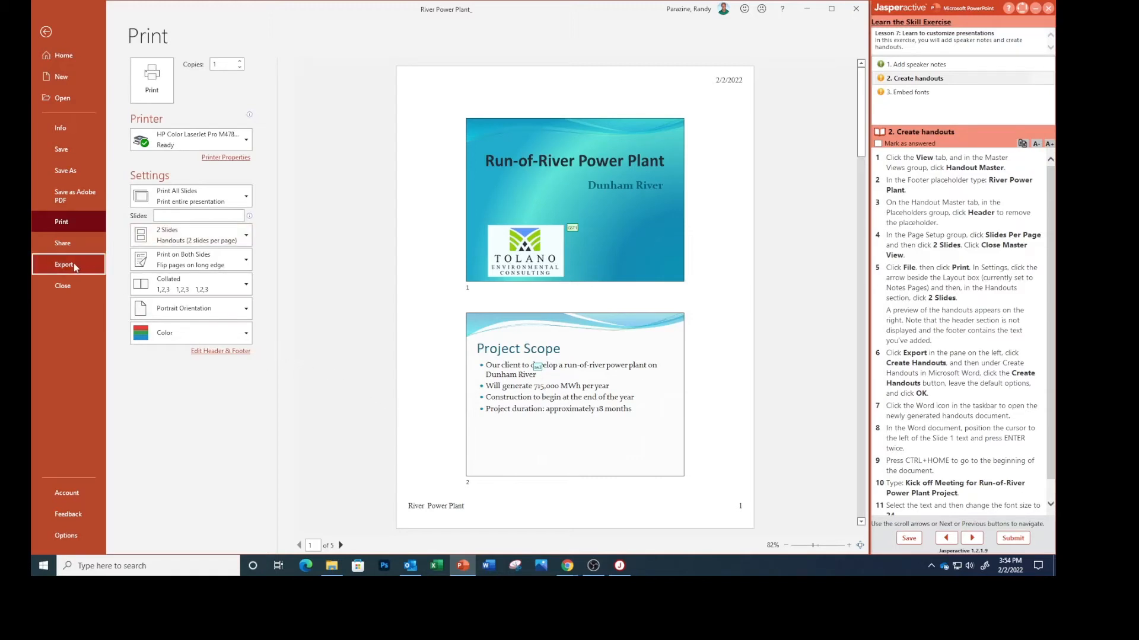
Step: Export Create Handouts to Word with notes next to slides, keeping Paste
click(64, 264)
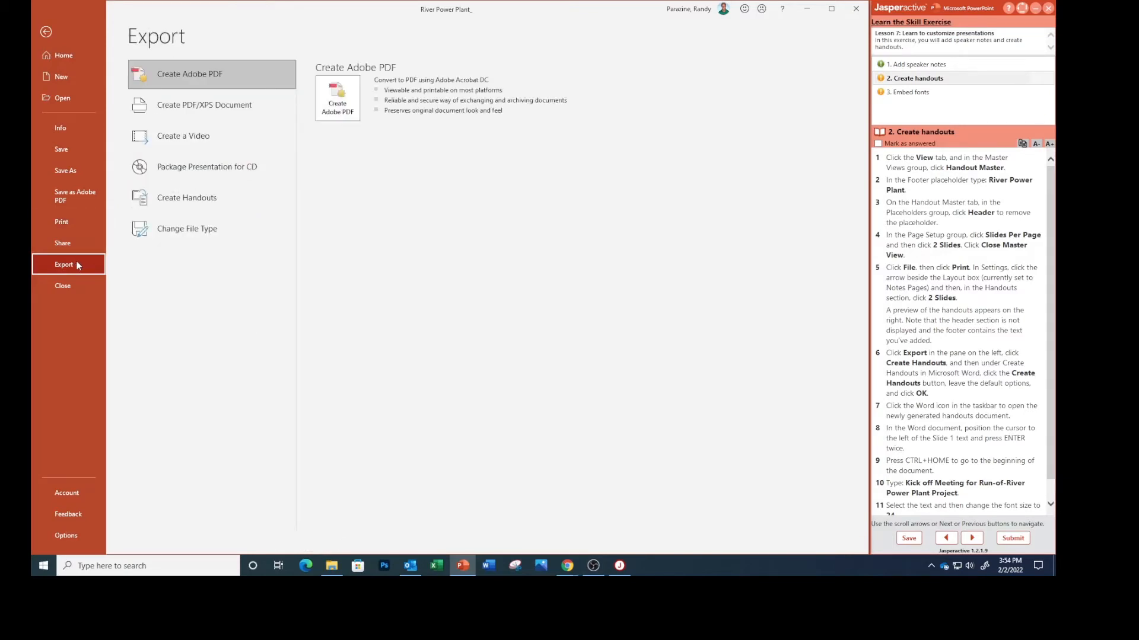
click(187, 197)
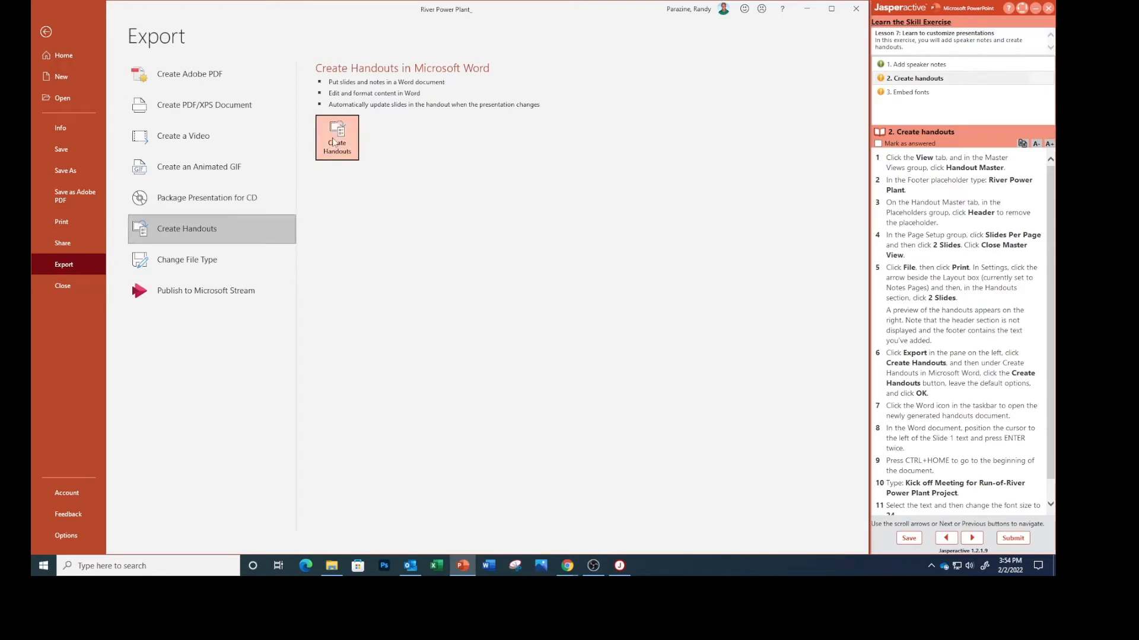
click(337, 137)
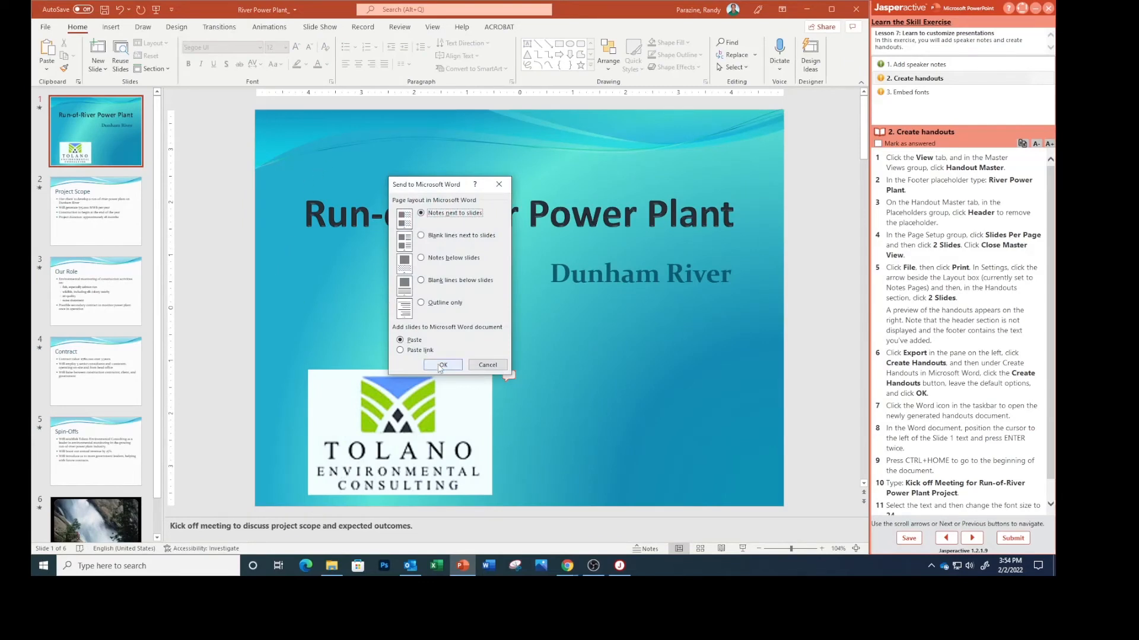
click(441, 365)
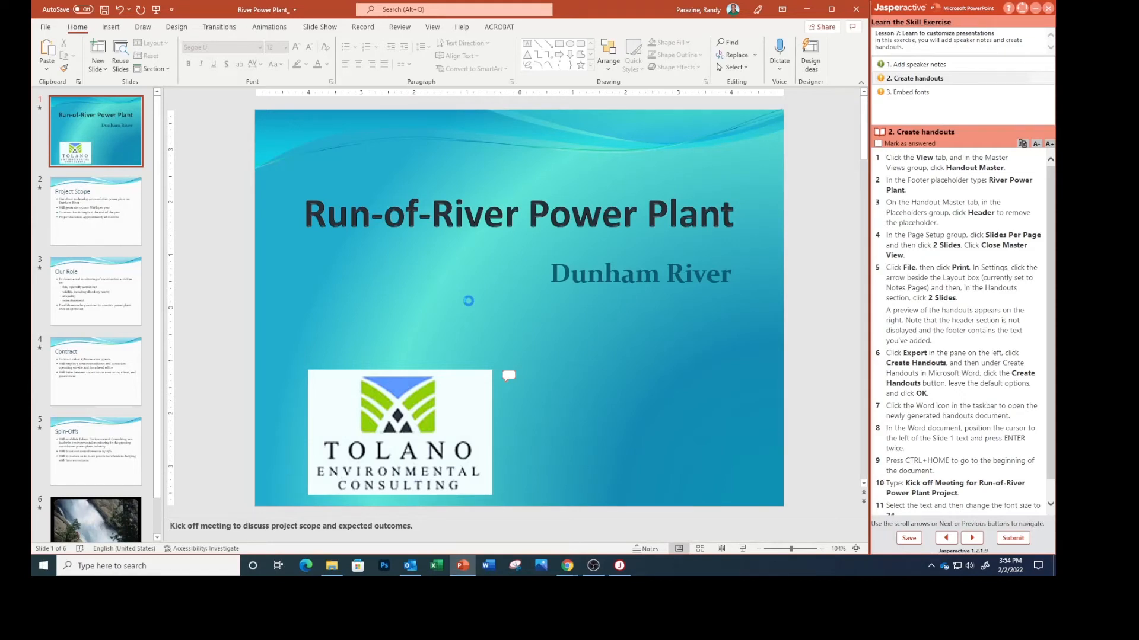
mouse_move(522, 314)
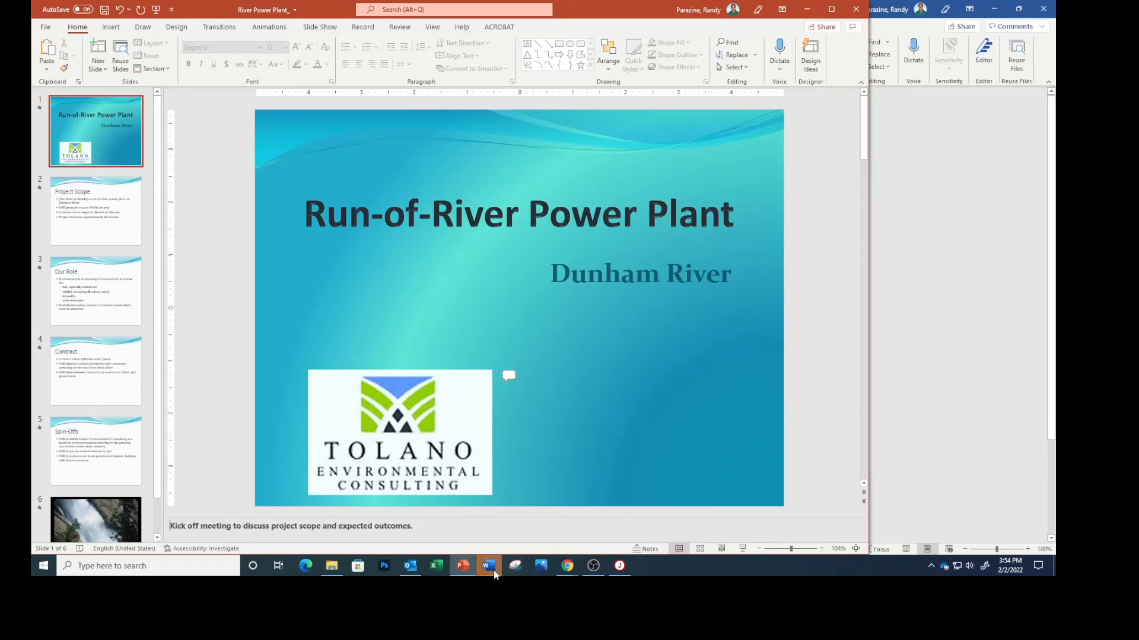
Step: Switch to the generated Word handouts document and place the cursor above Slide 1
click(488, 566)
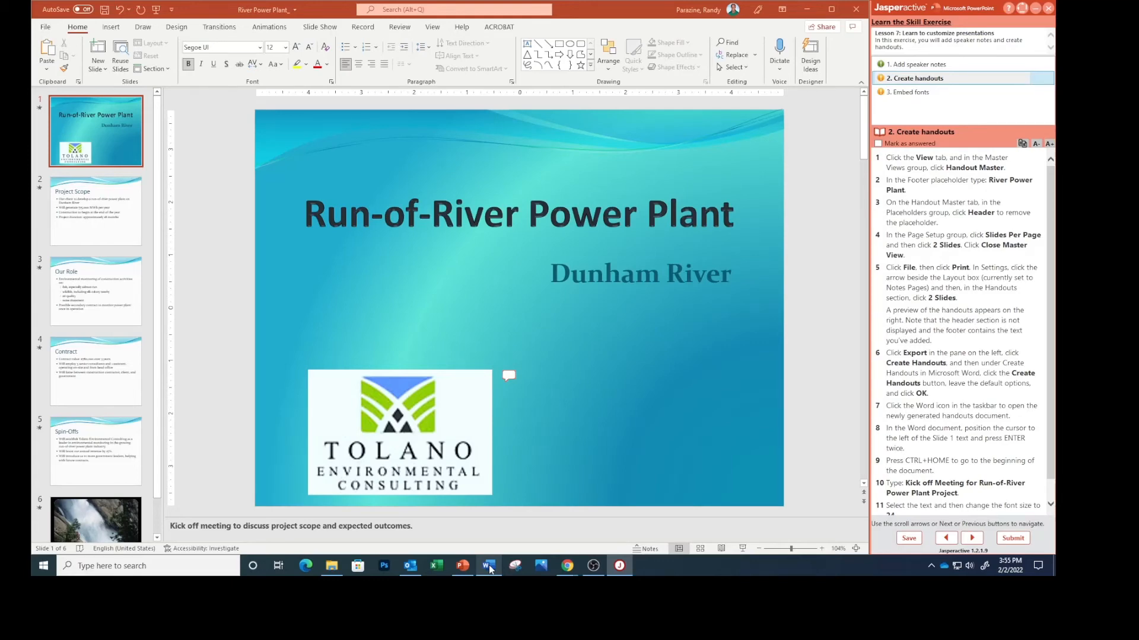
click(488, 566)
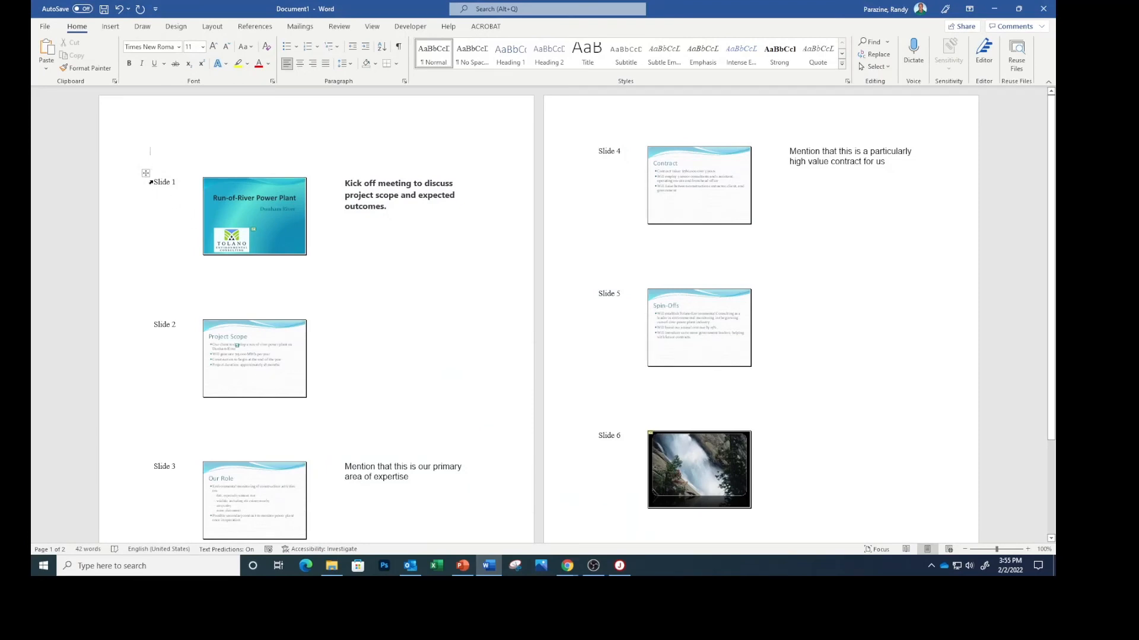
click(463, 566)
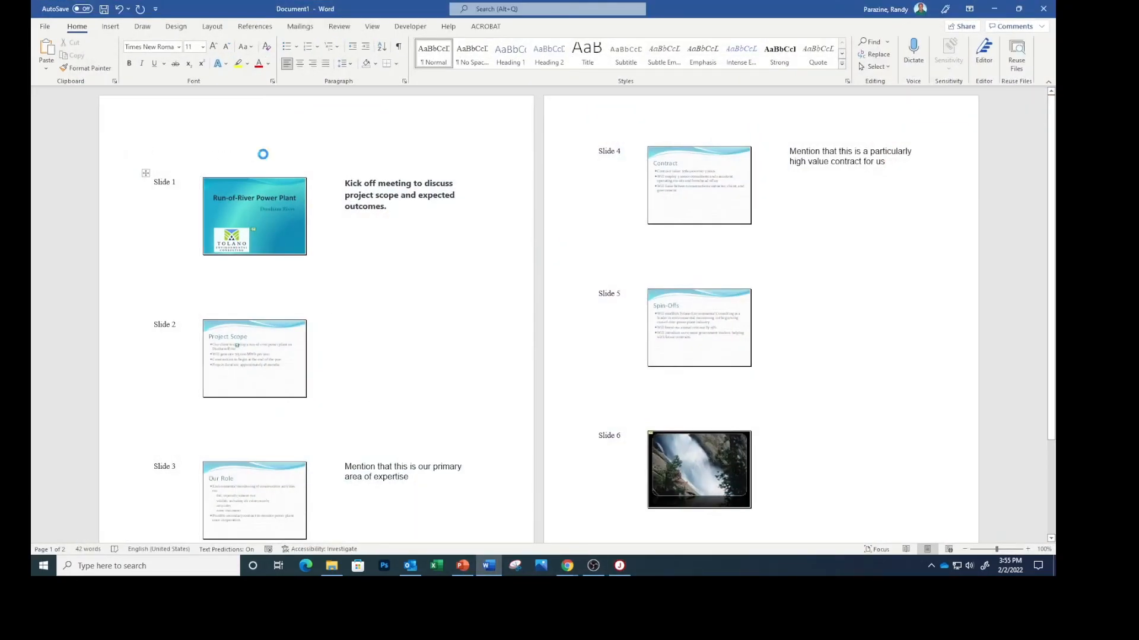
Step: Add the 24 pt title 'Kick off Meeting for Run-of-River Power Plant Project.' and mark the task answered
text(Kick off Meeting for Run-of-River Power Plant Project.)
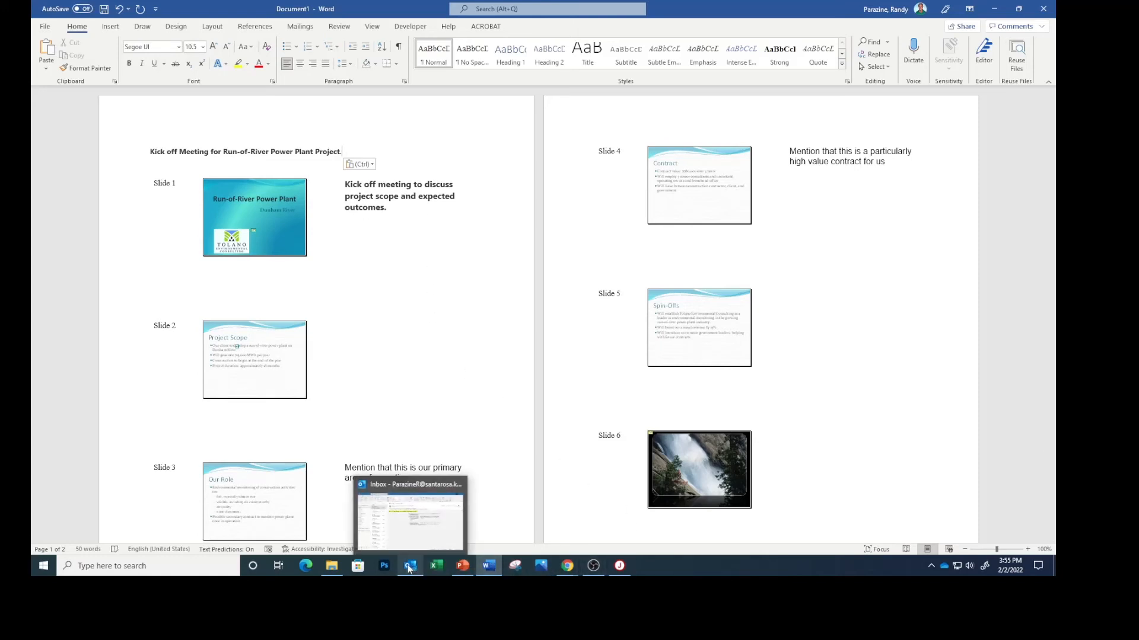
mouse_move(462, 566)
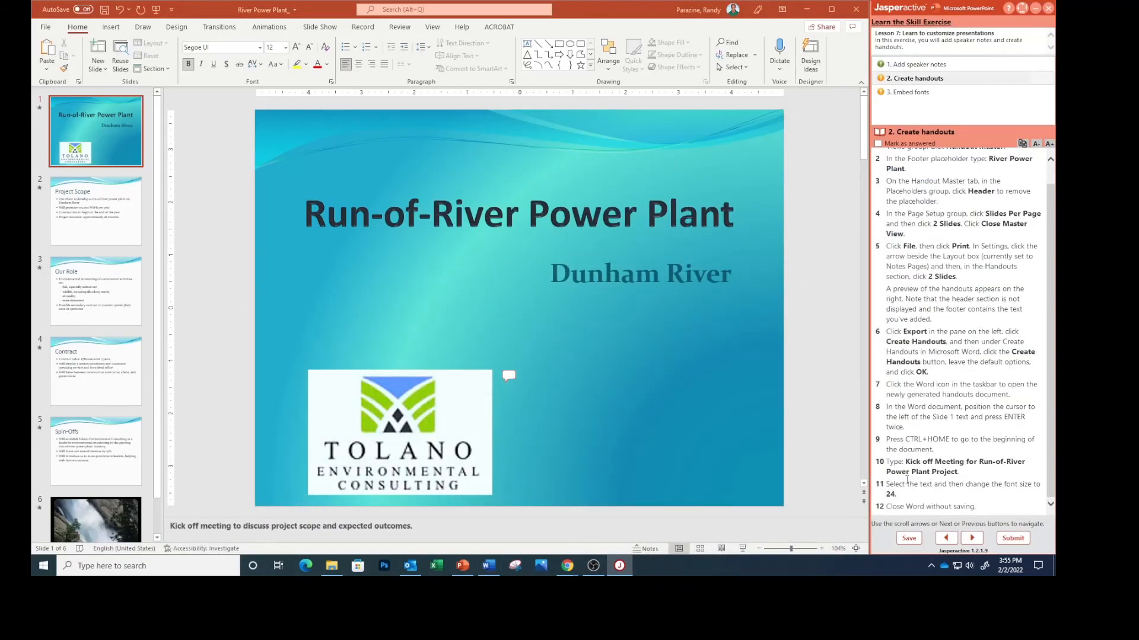
mouse_move(988, 466)
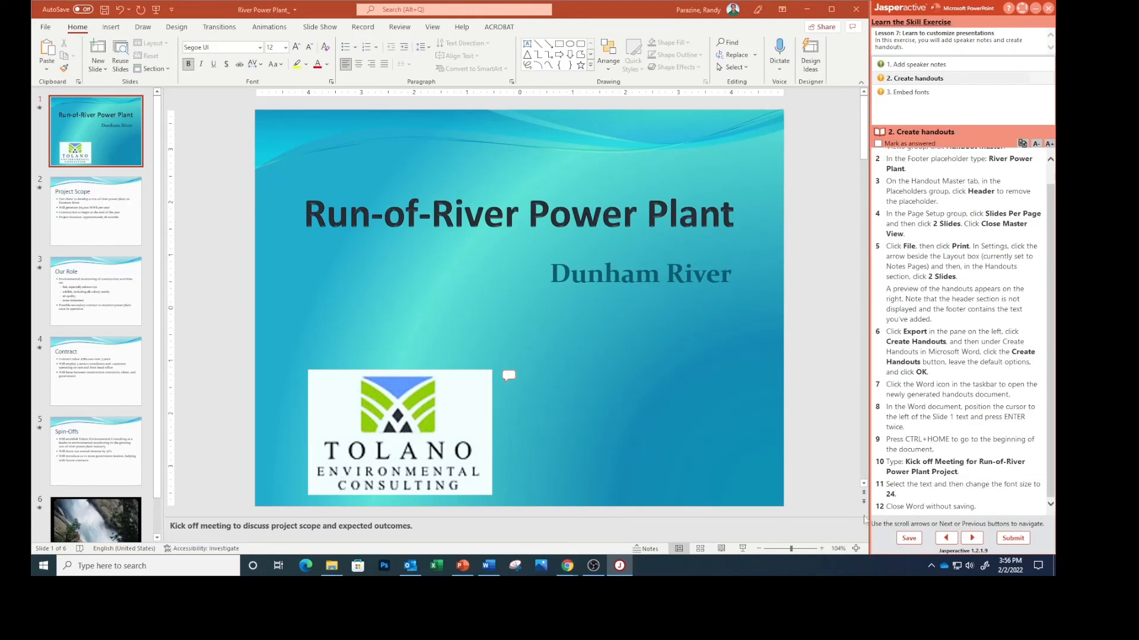
click(488, 566)
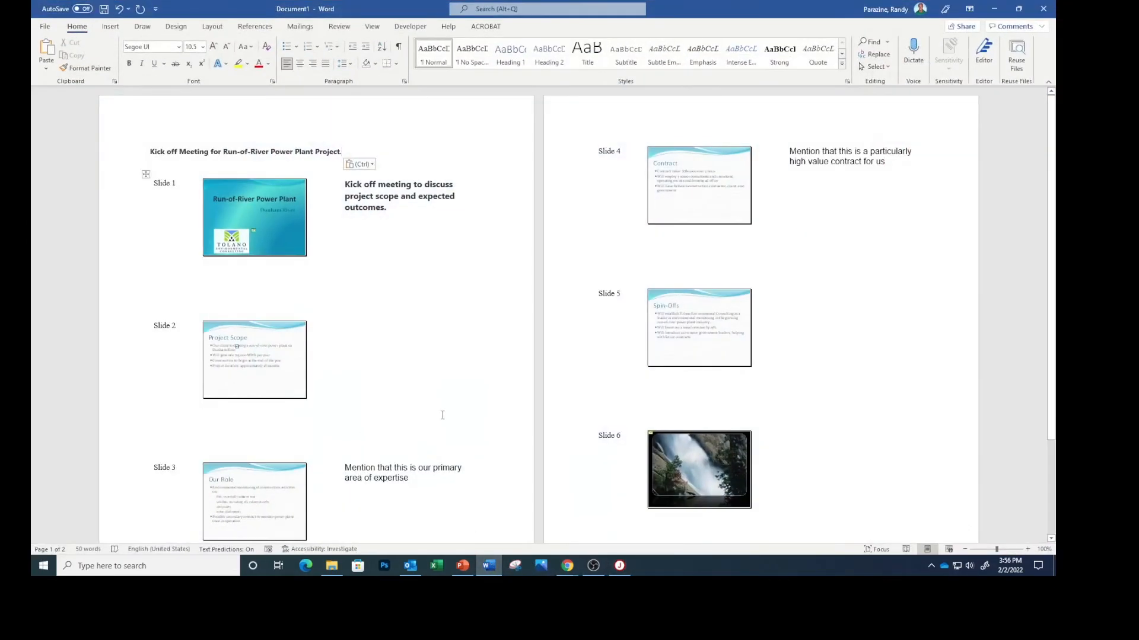
drag(180, 151, 341, 152)
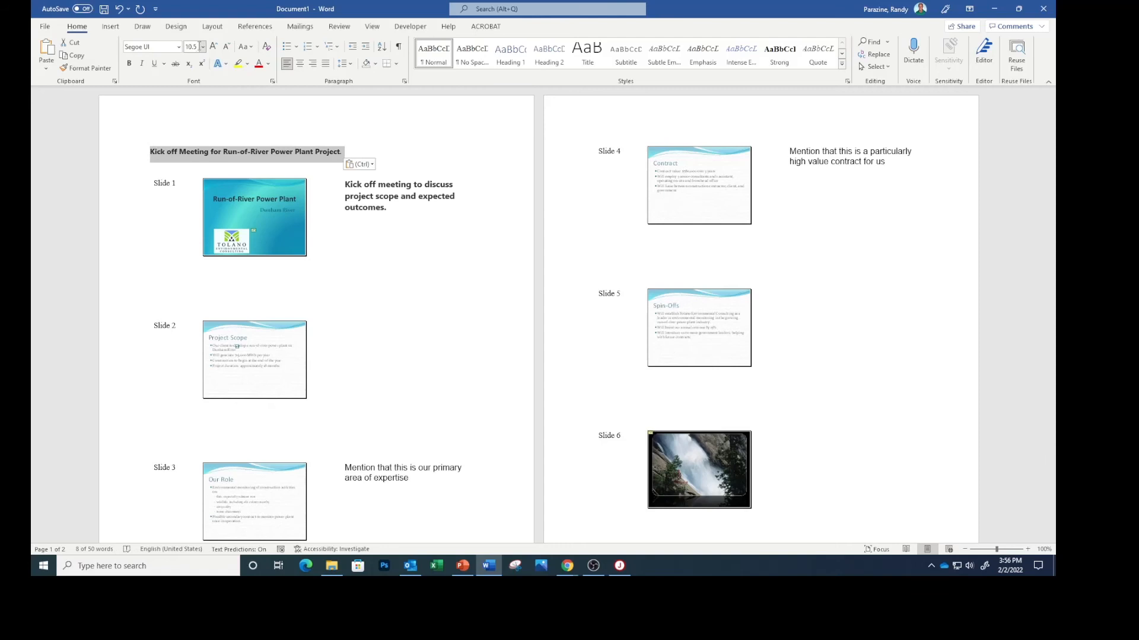
click(203, 47)
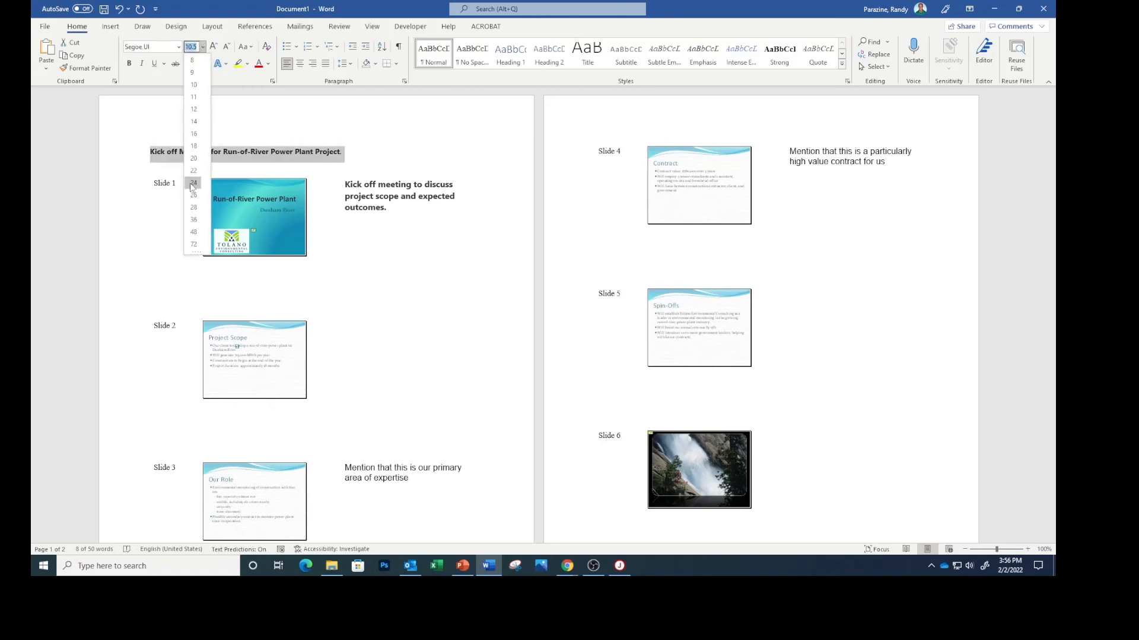
click(194, 182)
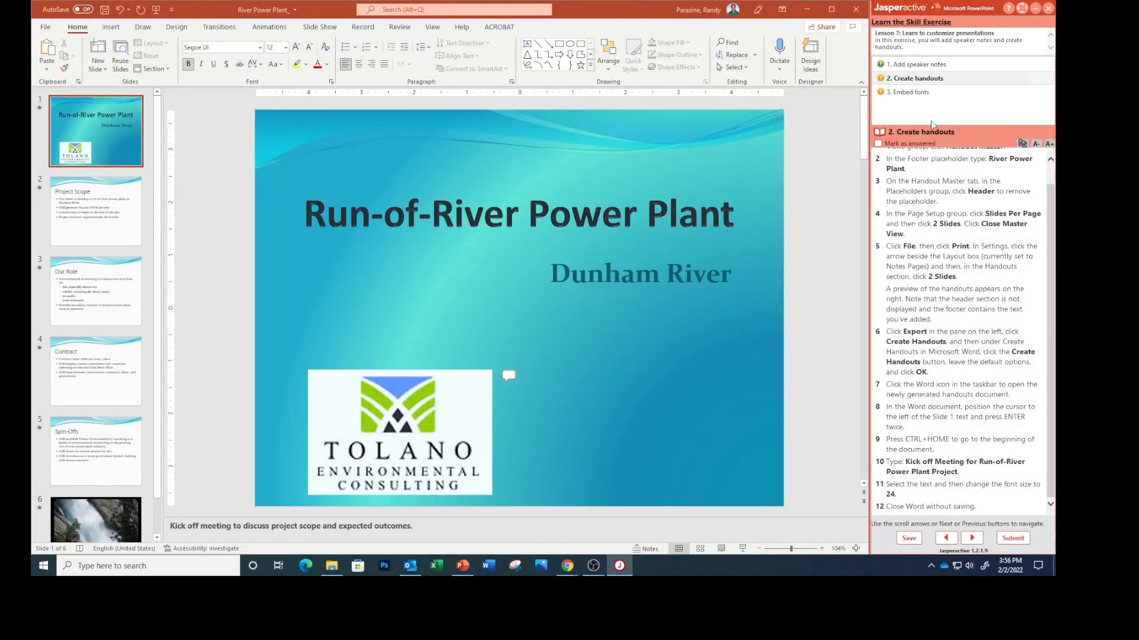
click(878, 143)
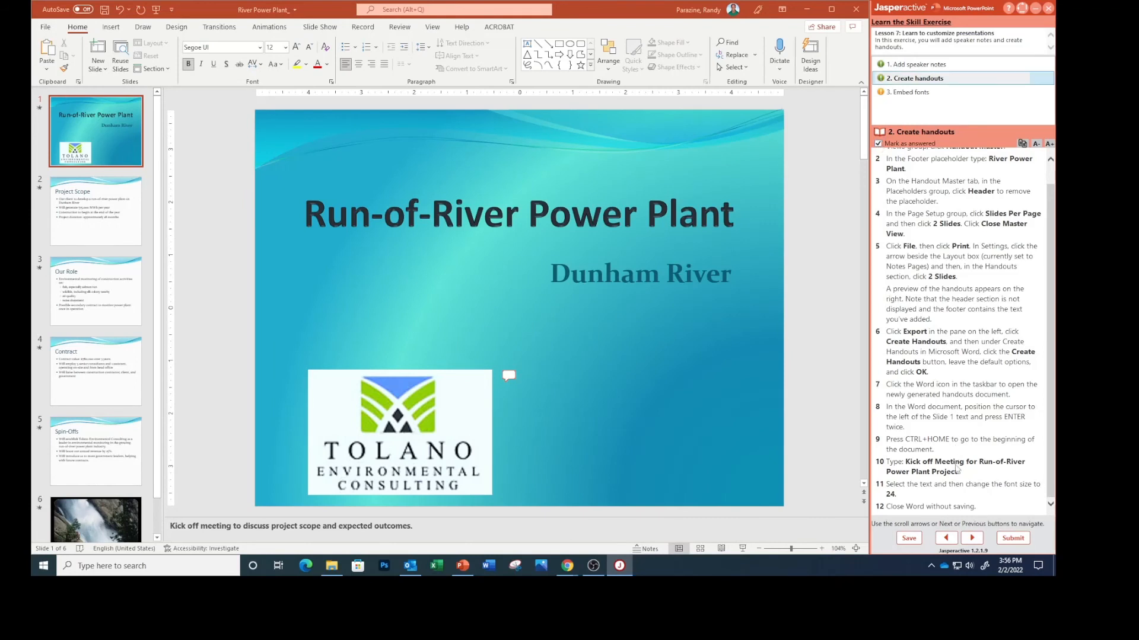
Step: Advance to the embed-fonts task and start Save As in Documents\Jasperactive\MyProjects, opening Save Options
click(971, 537)
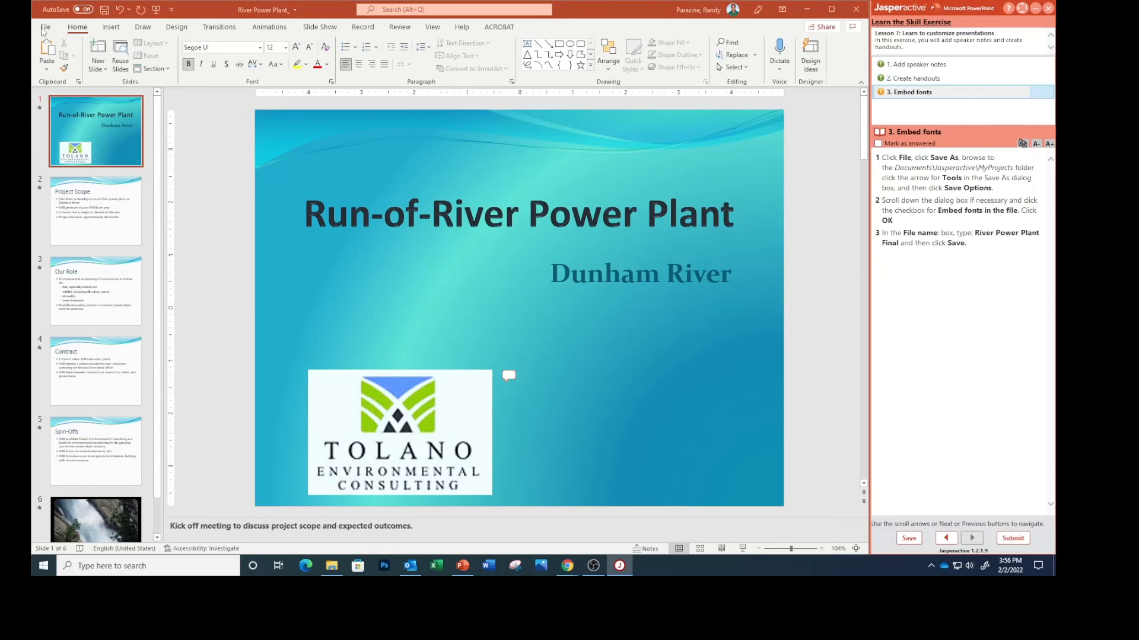
click(45, 26)
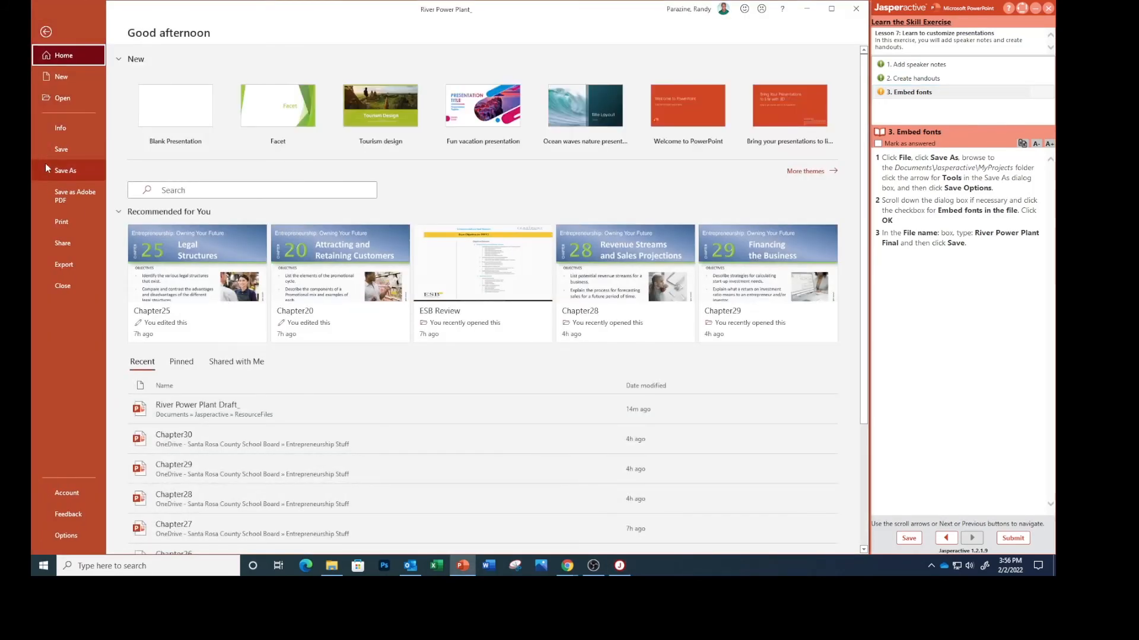
click(65, 170)
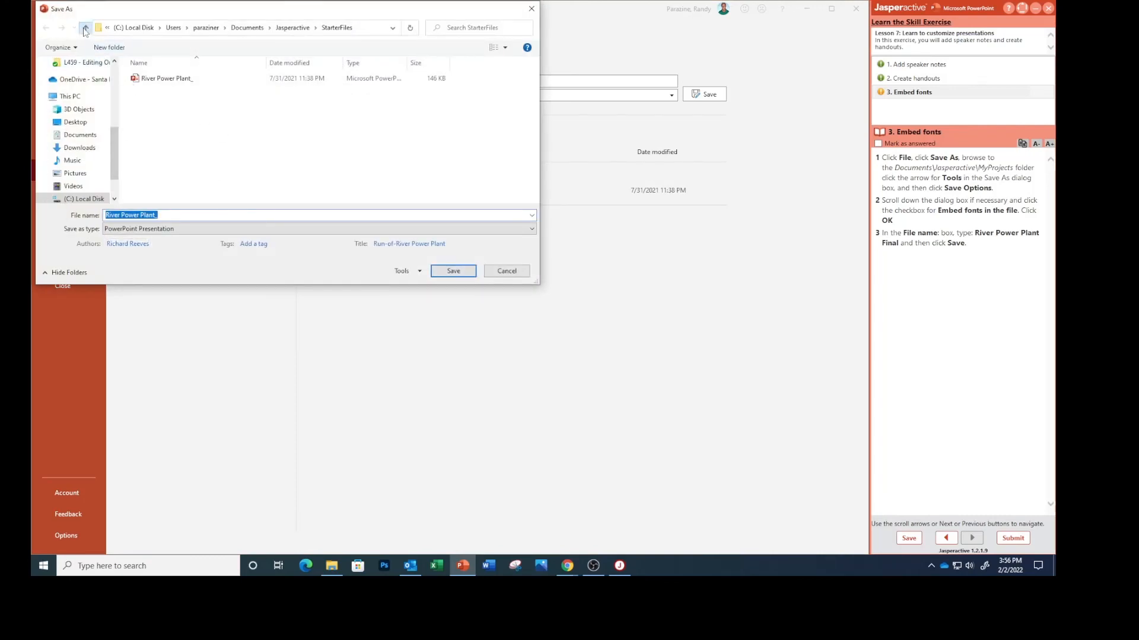
click(85, 28)
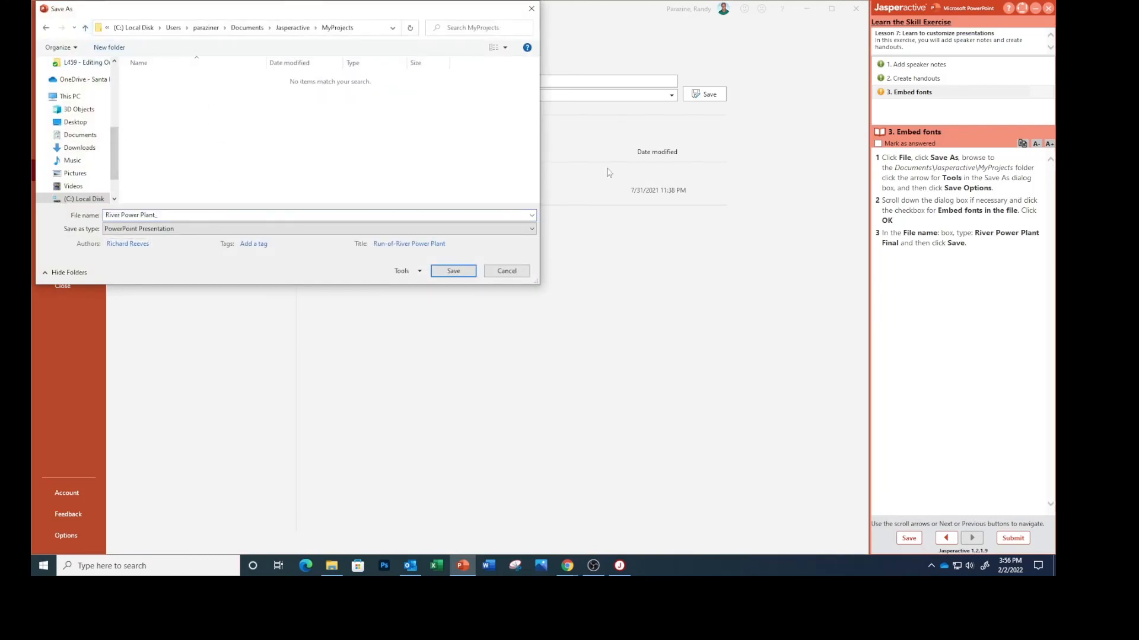
mouse_move(735, 216)
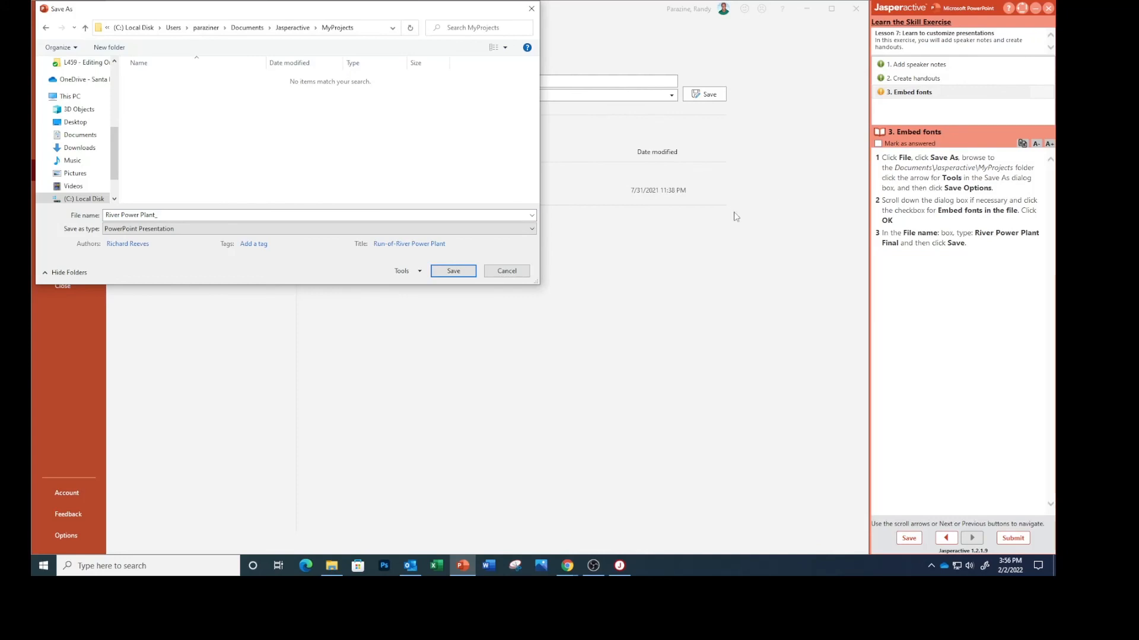
click(404, 271)
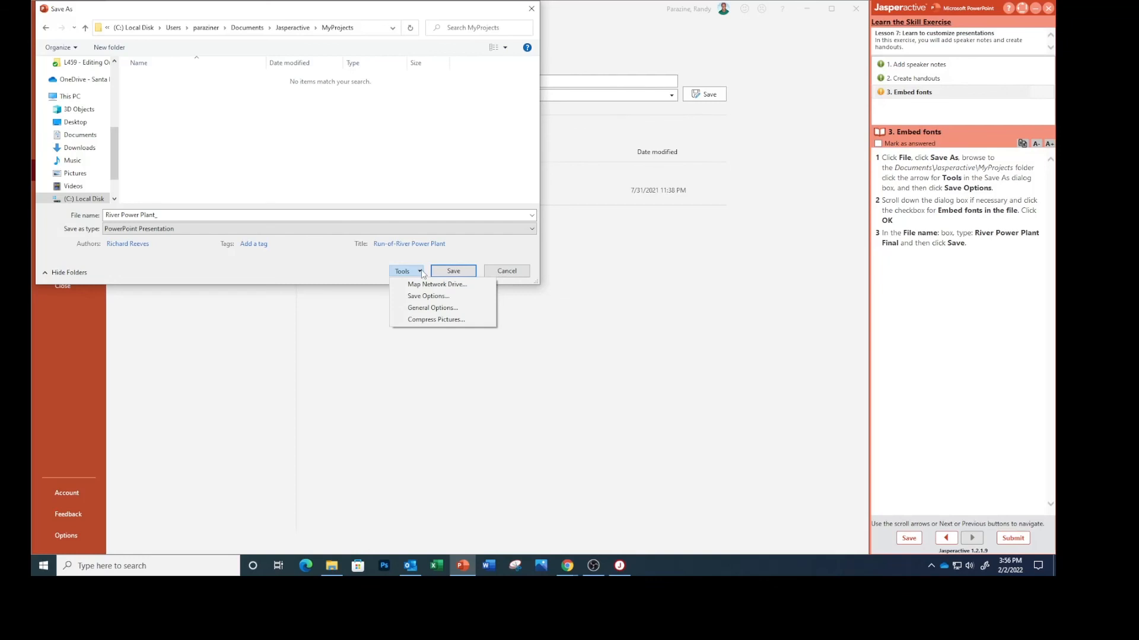
click(428, 295)
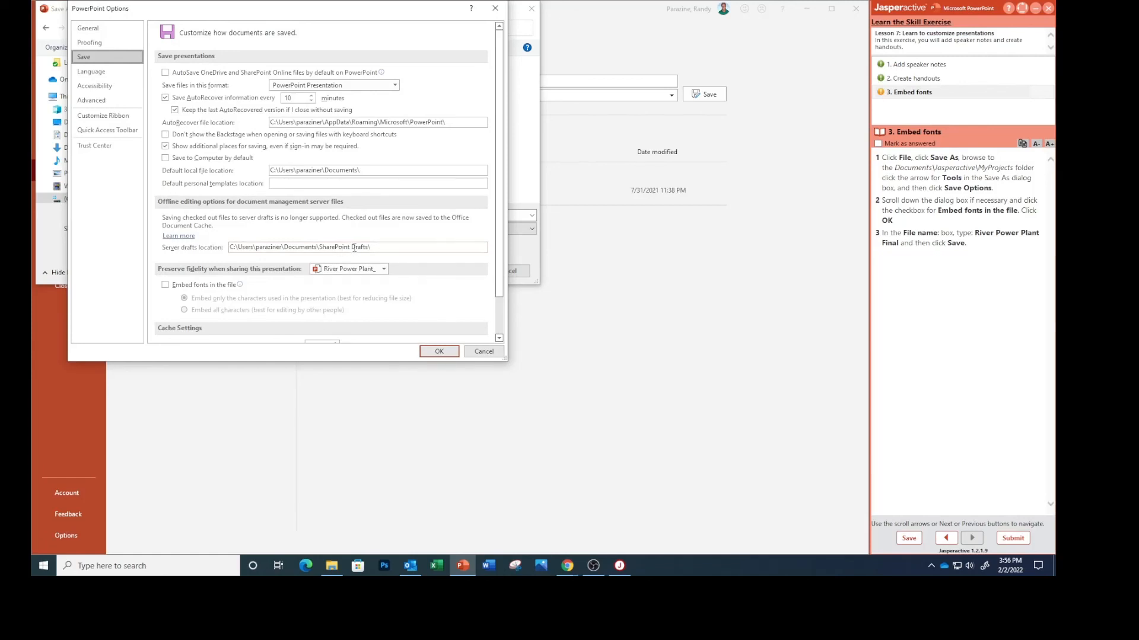
Step: Check 'Embed fonts in the file' in Save Options and confirm
click(164, 285)
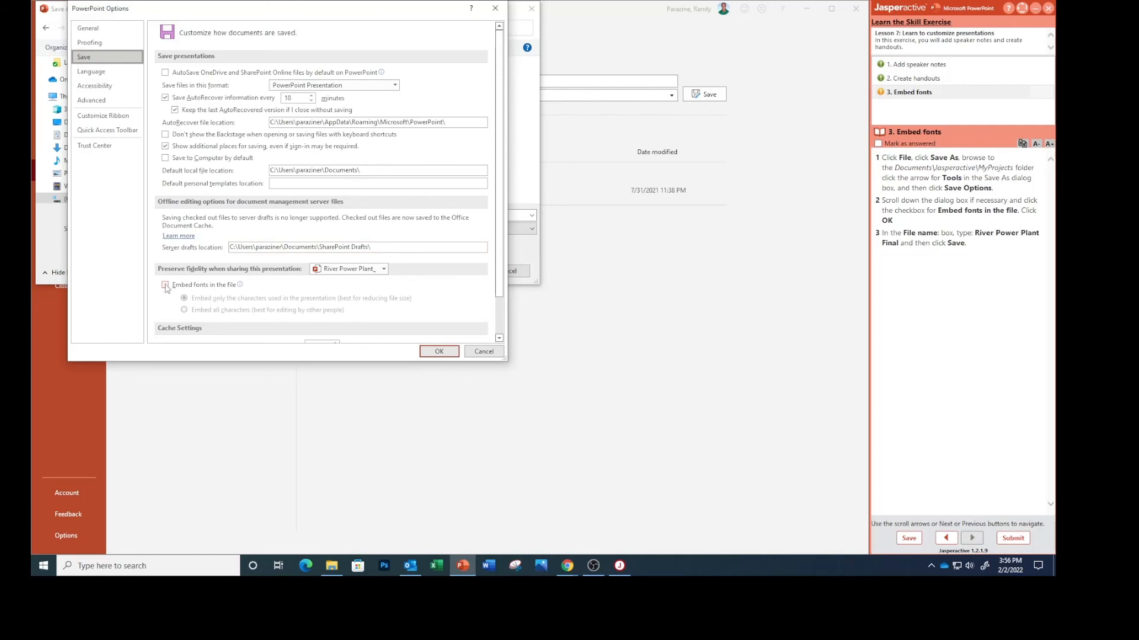
click(164, 284)
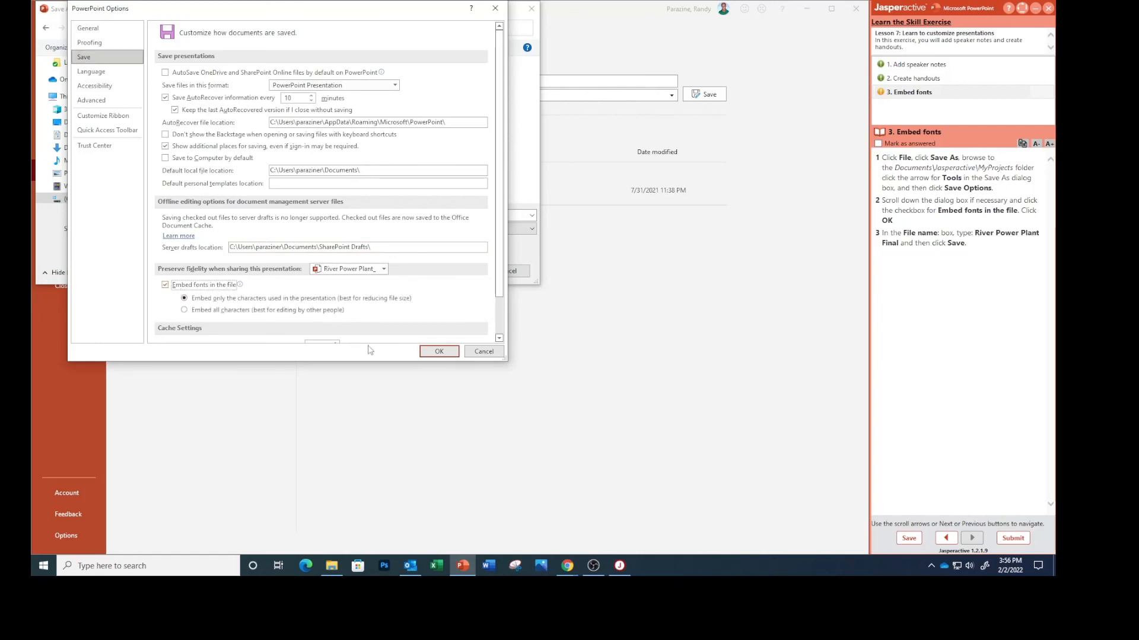
click(439, 352)
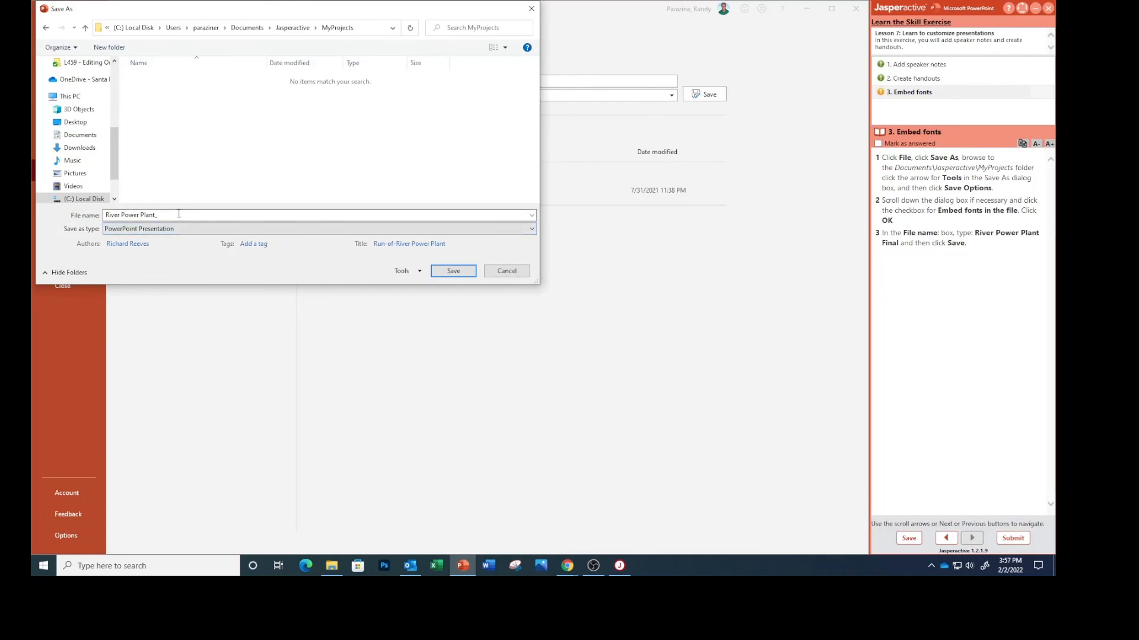
Step: Save the deck as 'River Power Plant Final', mark the task answered, and submit
triple_click(130, 215)
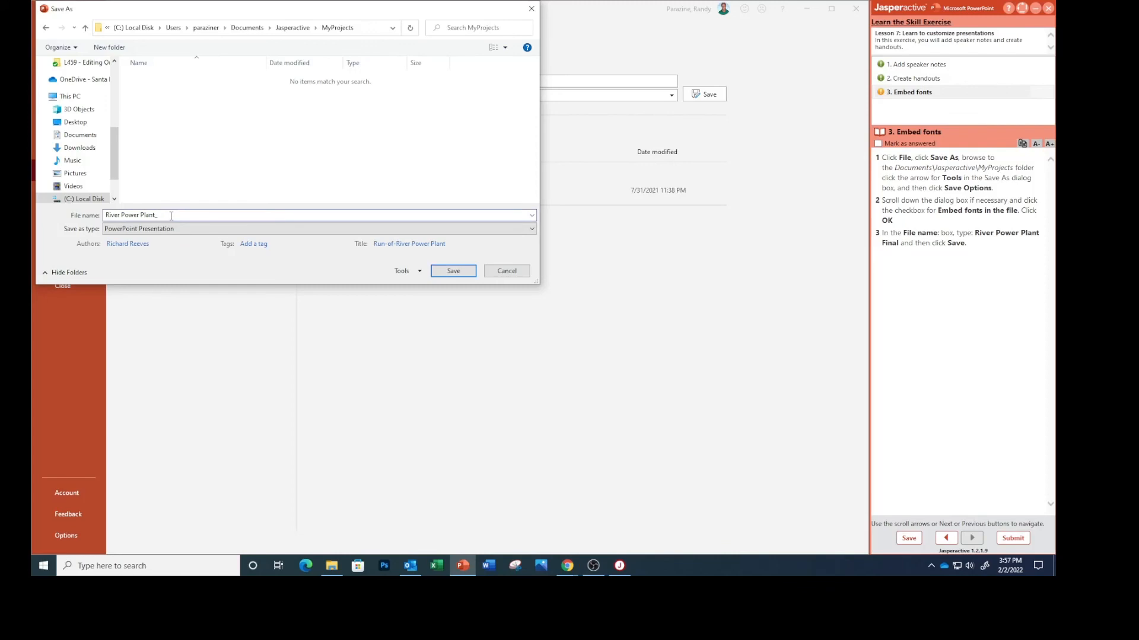
key(backspace)
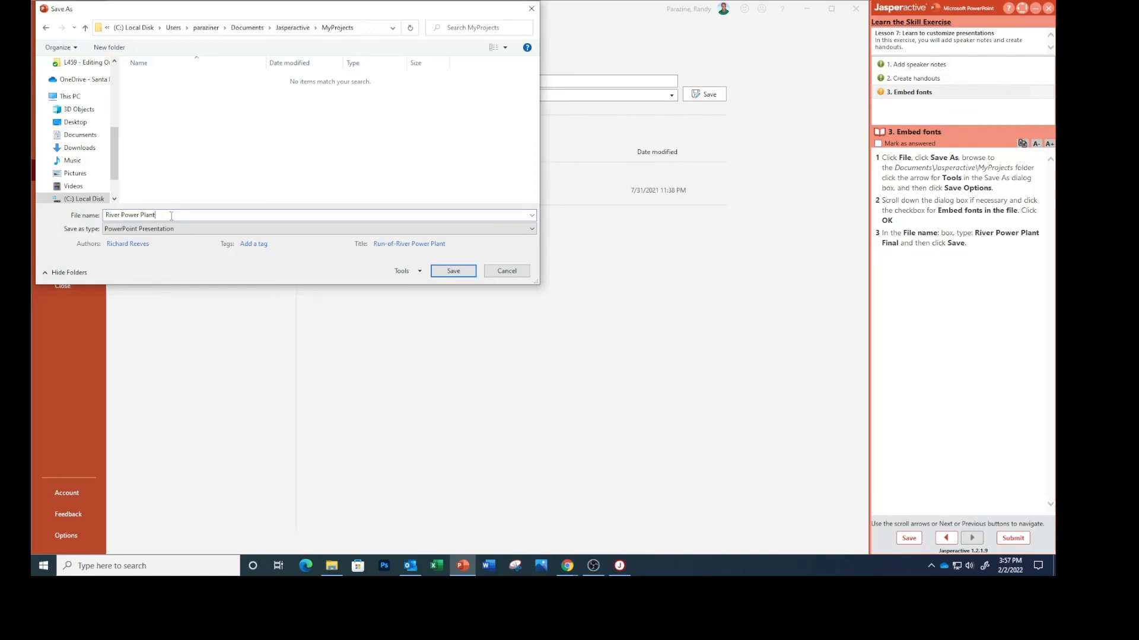
text(Final)
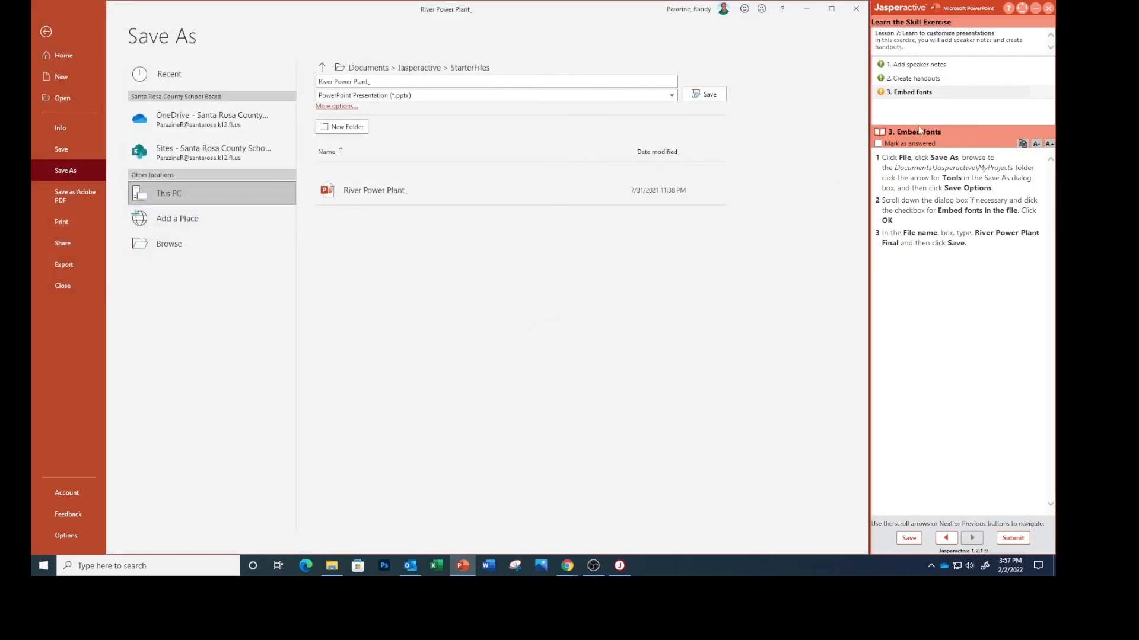
click(705, 93)
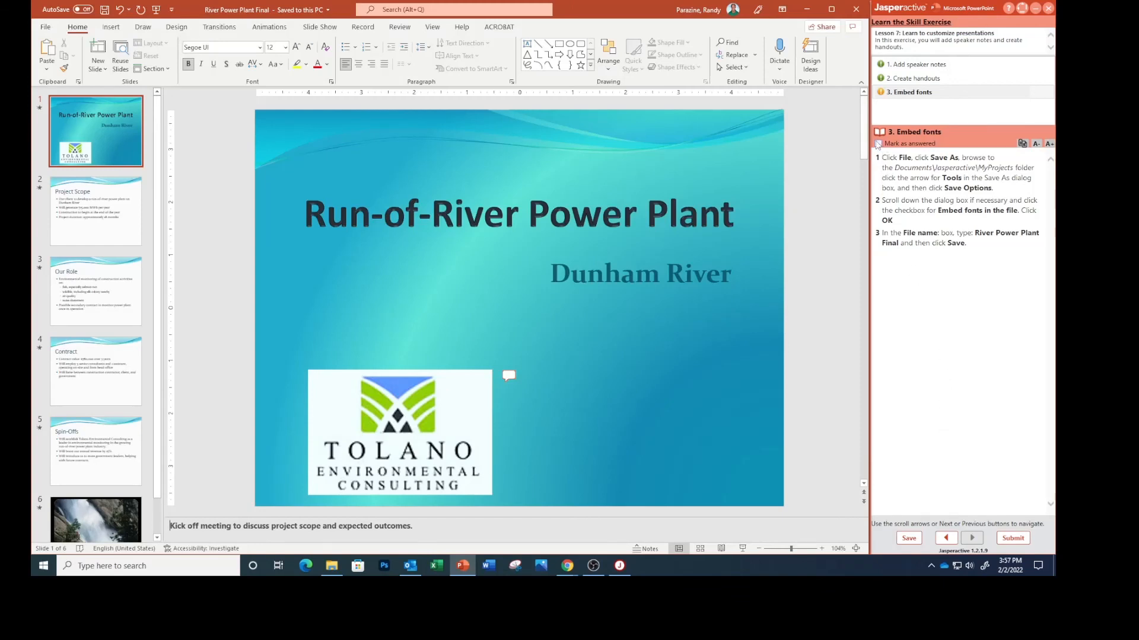
click(878, 143)
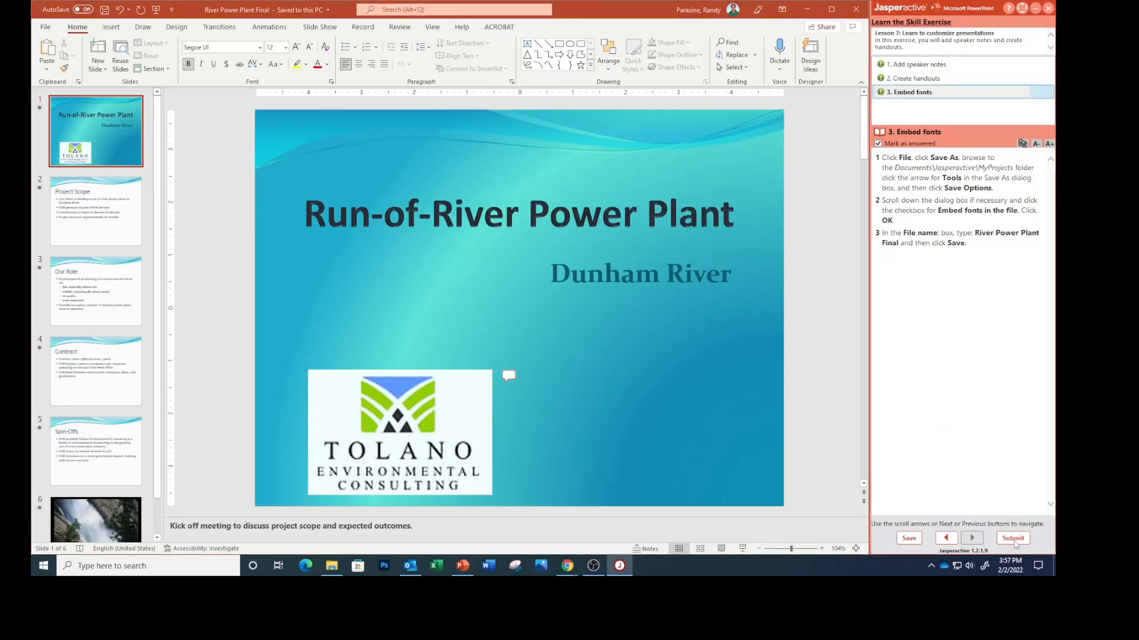
click(1012, 538)
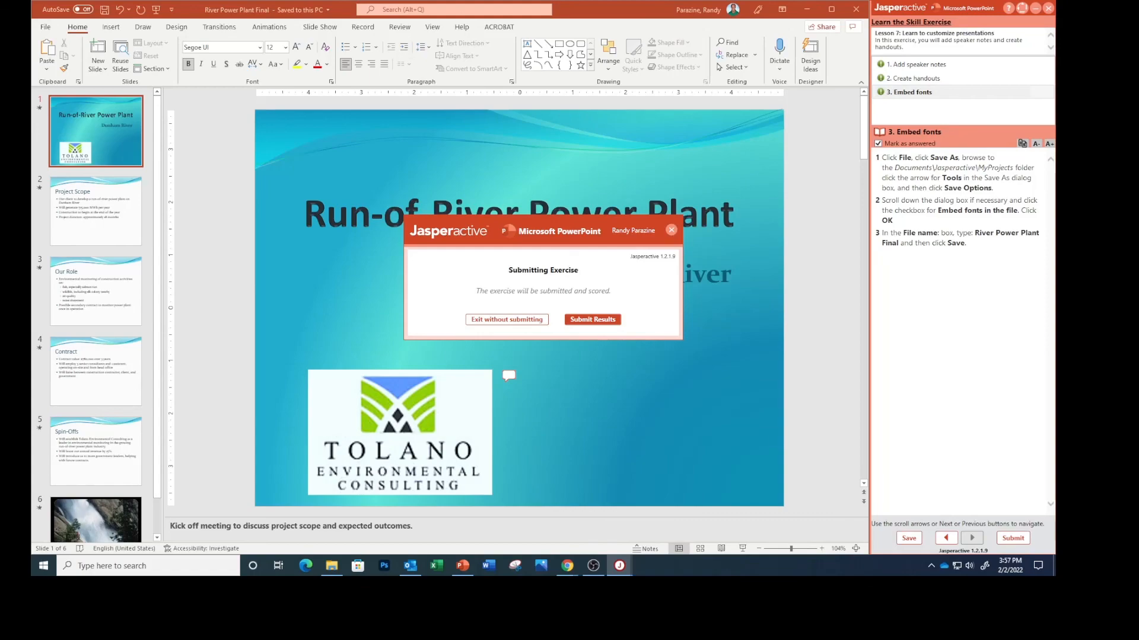